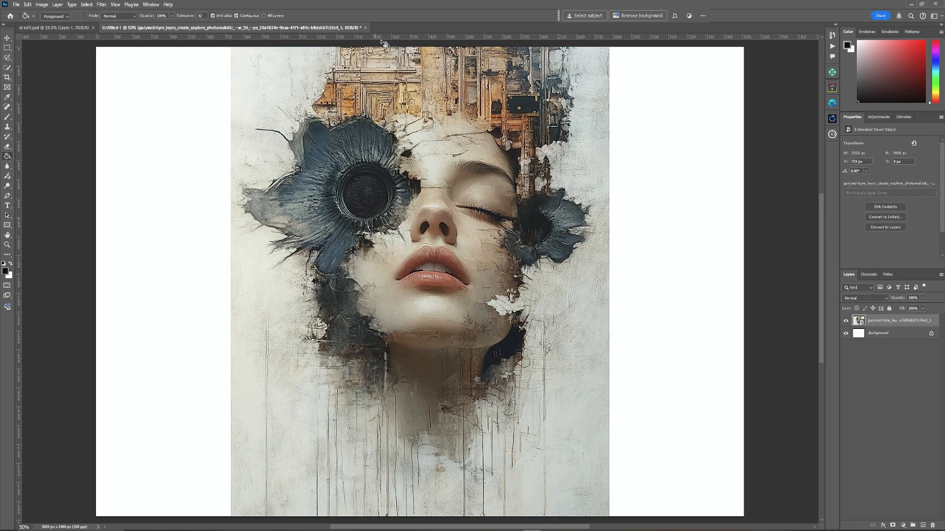
mouse_move(553, 277)
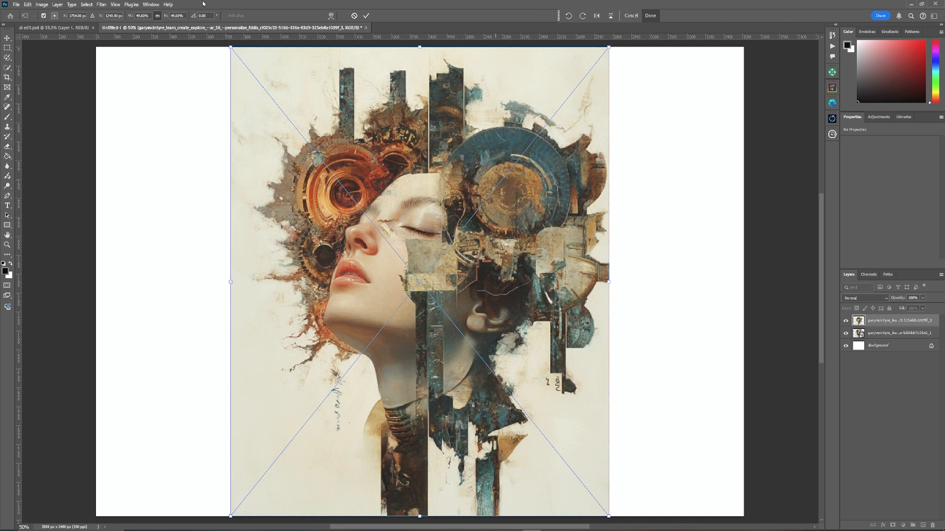
Commit the placed gear-head portrait and hide a placed portrait layer
click(152, 4)
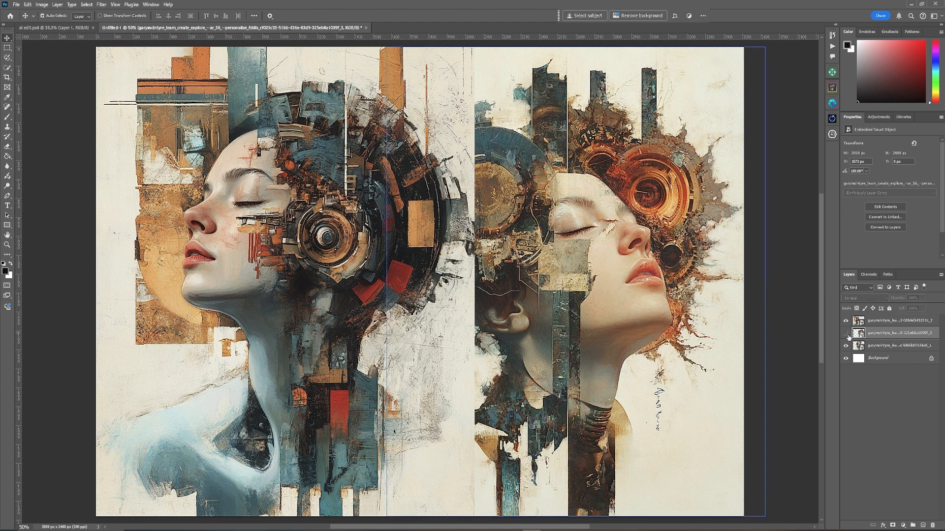
click(845, 321)
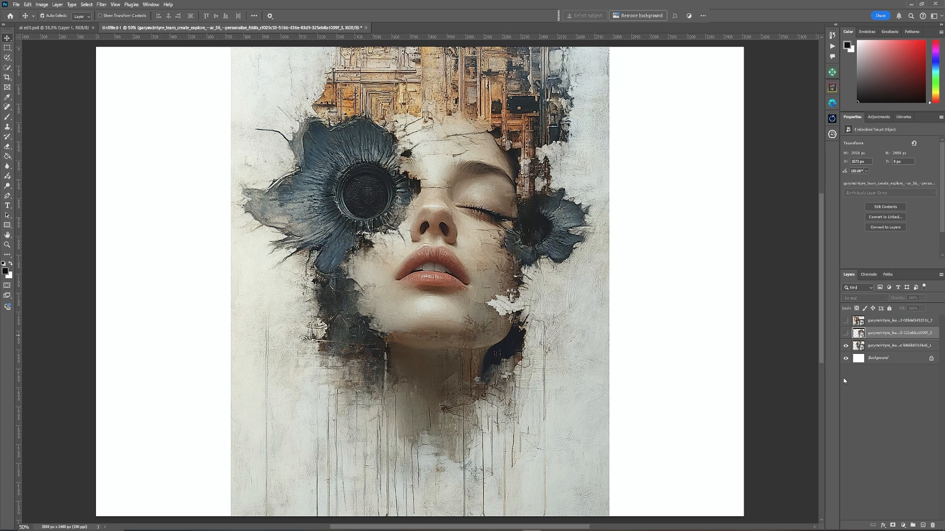
mouse_move(303, 8)
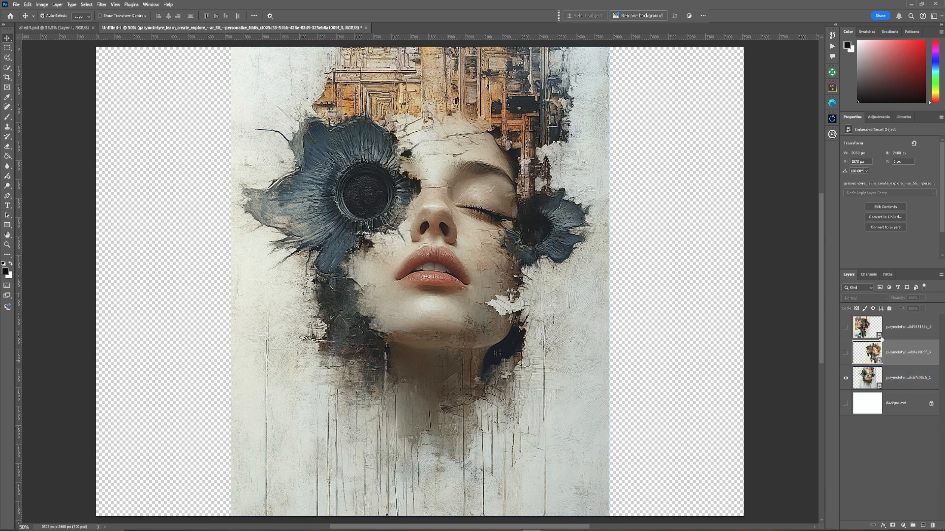
mouse_move(867, 352)
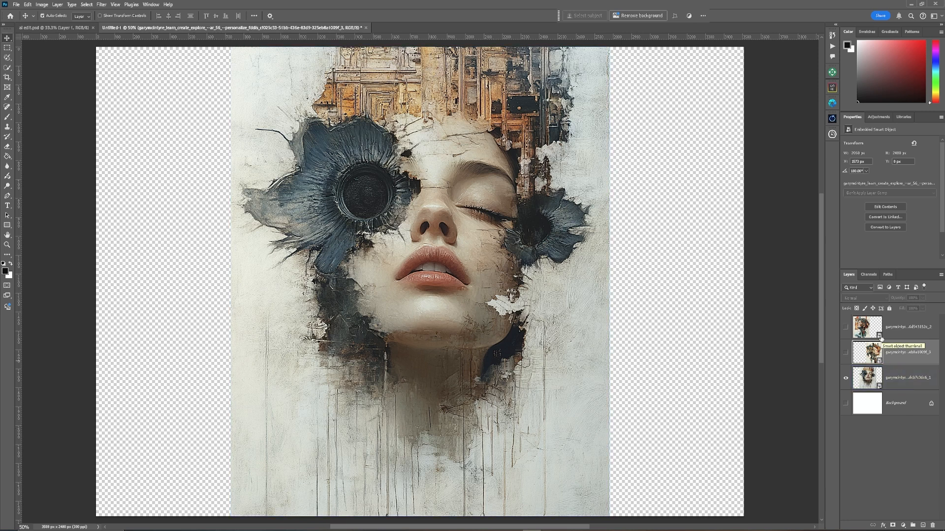
Rasterize the flower portrait layer into an ordinary pixel layer
click(907, 378)
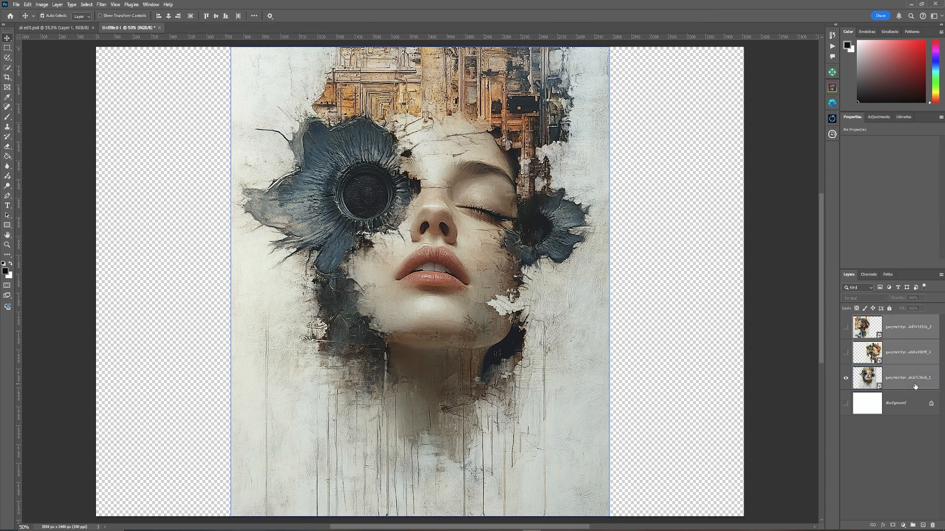
mouse_move(906, 383)
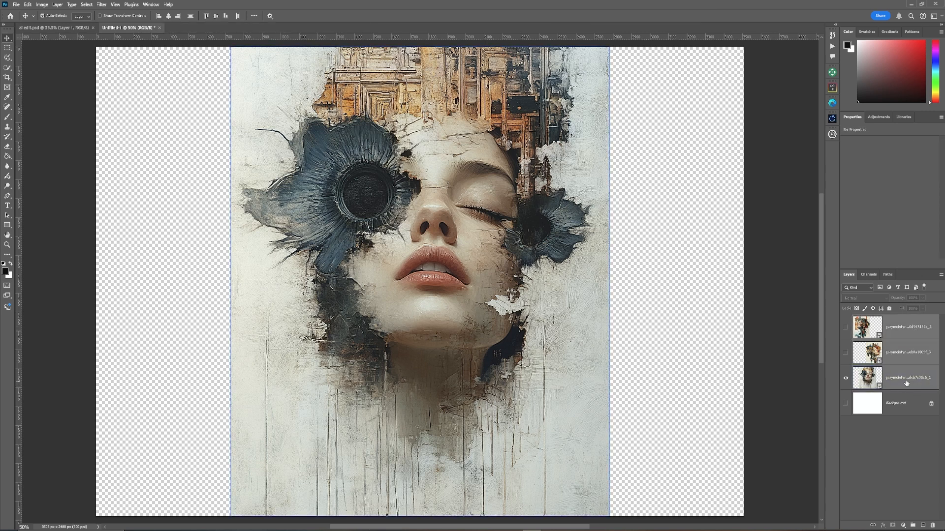
right_click(906, 383)
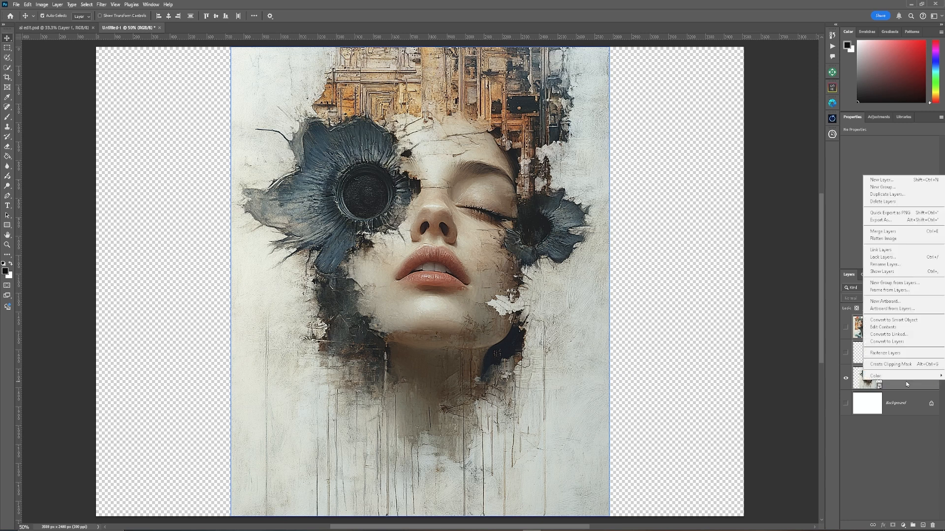
mouse_move(884, 353)
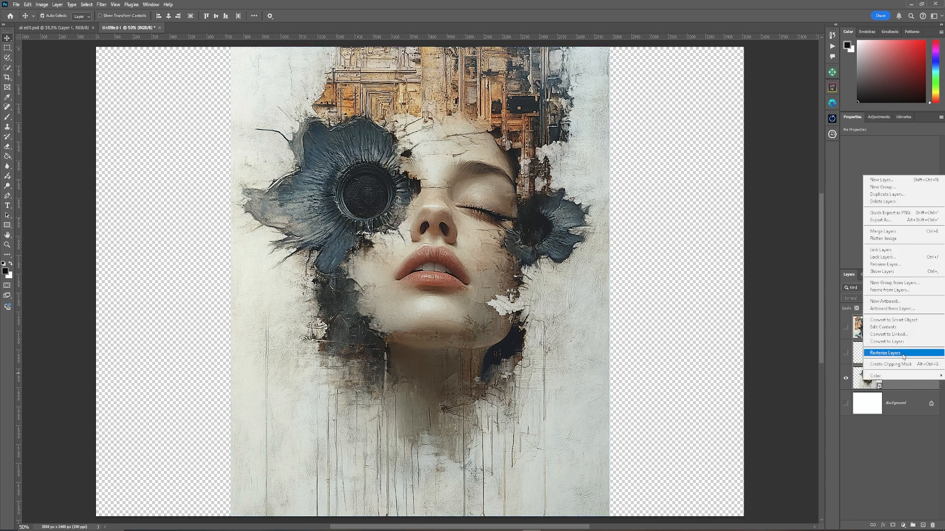
click(889, 352)
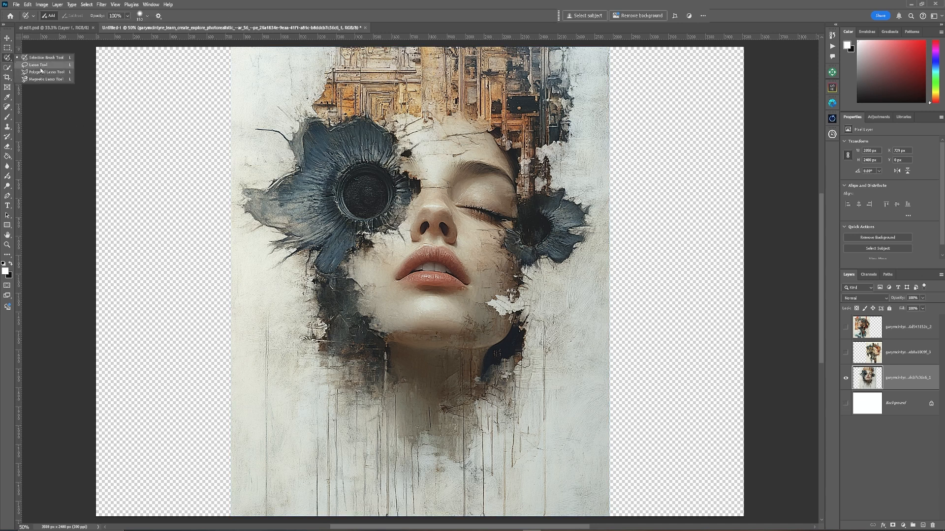
Generative Fill the lasso-selected left empty area with no prompt and keep the first variation
click(39, 65)
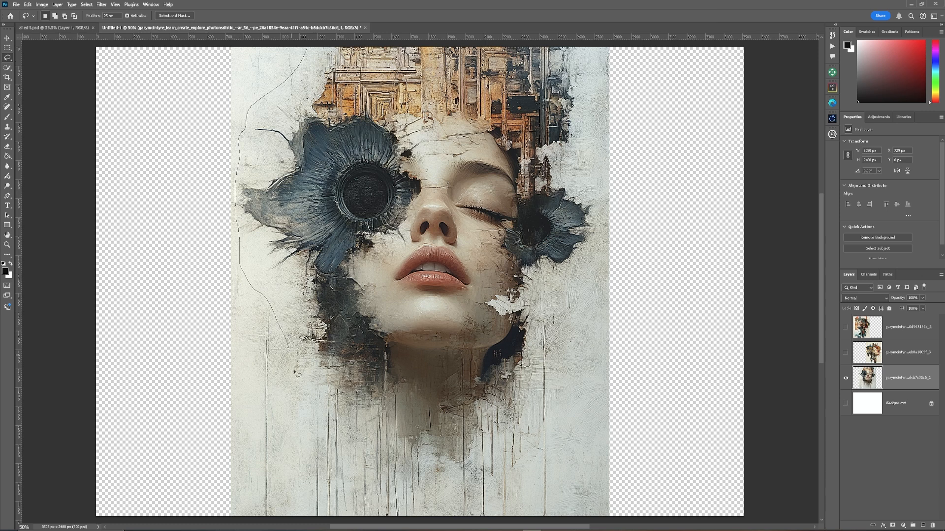
mouse_move(76, 515)
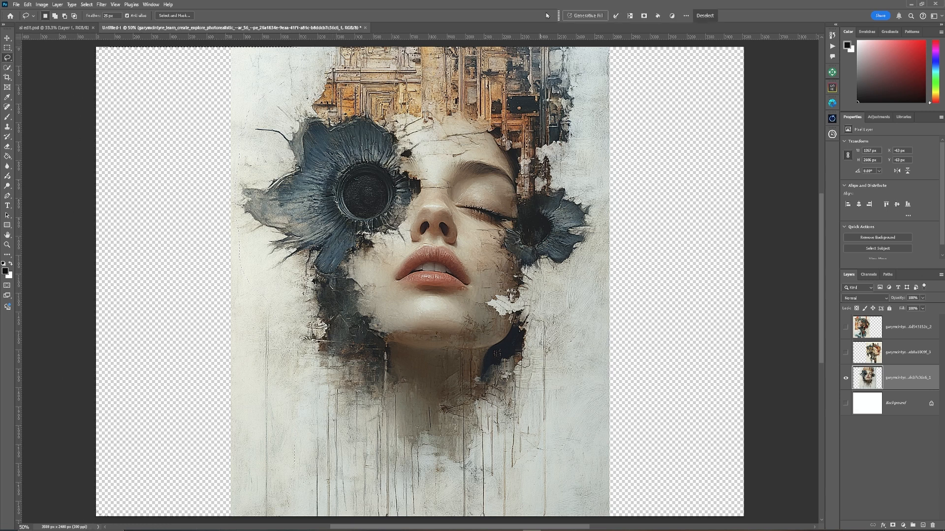
click(586, 15)
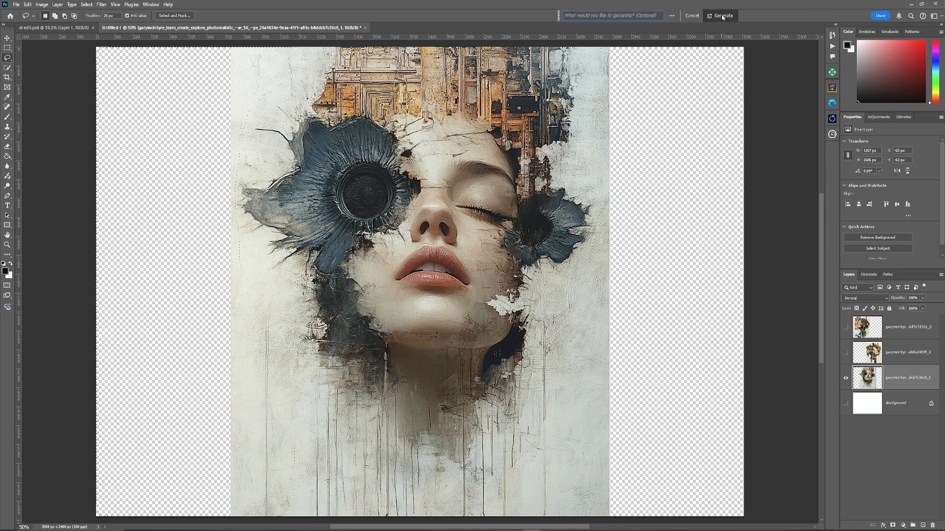
click(723, 16)
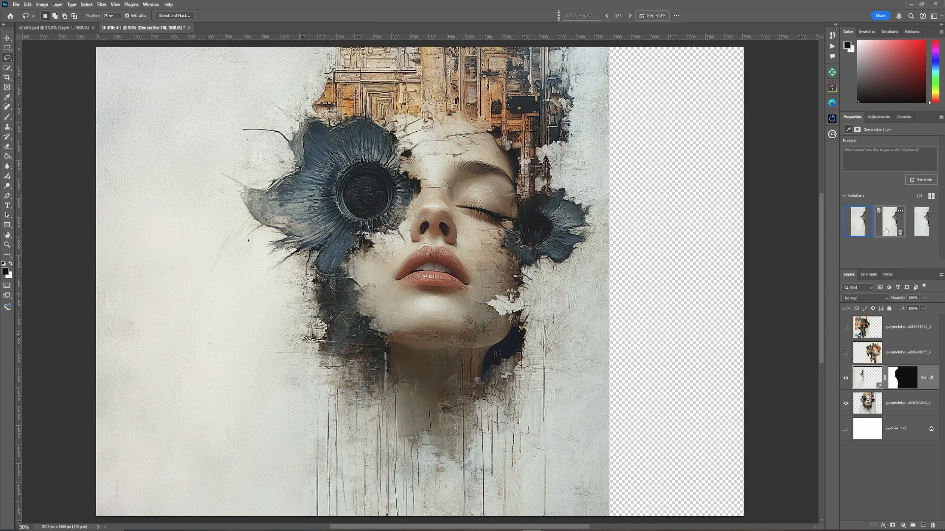
click(889, 222)
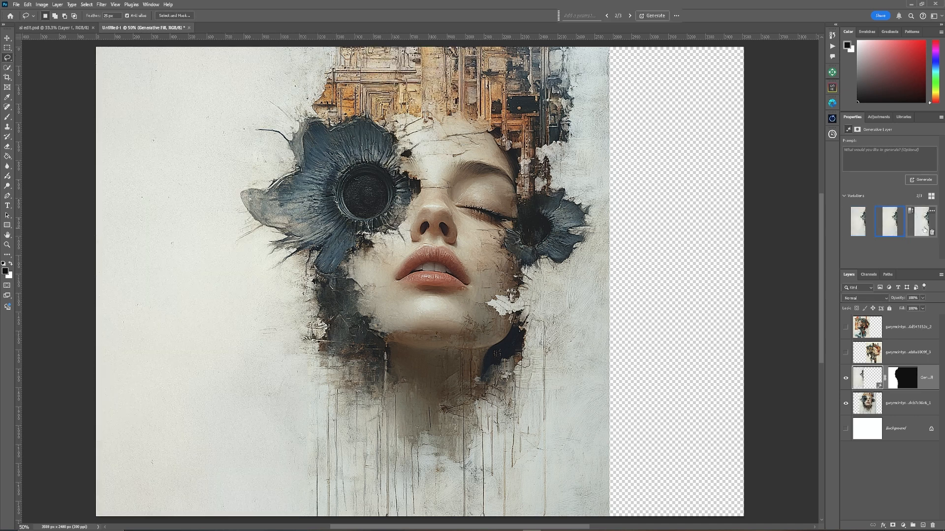
click(921, 221)
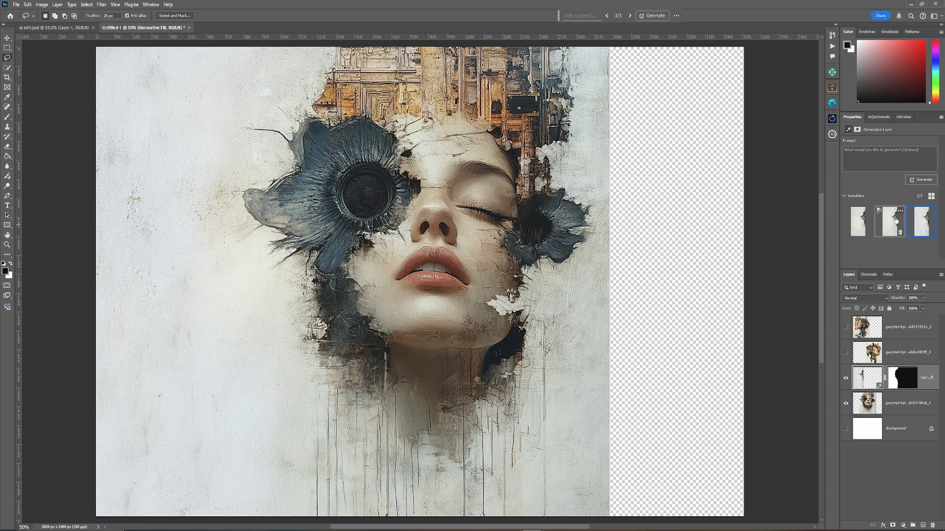
click(858, 222)
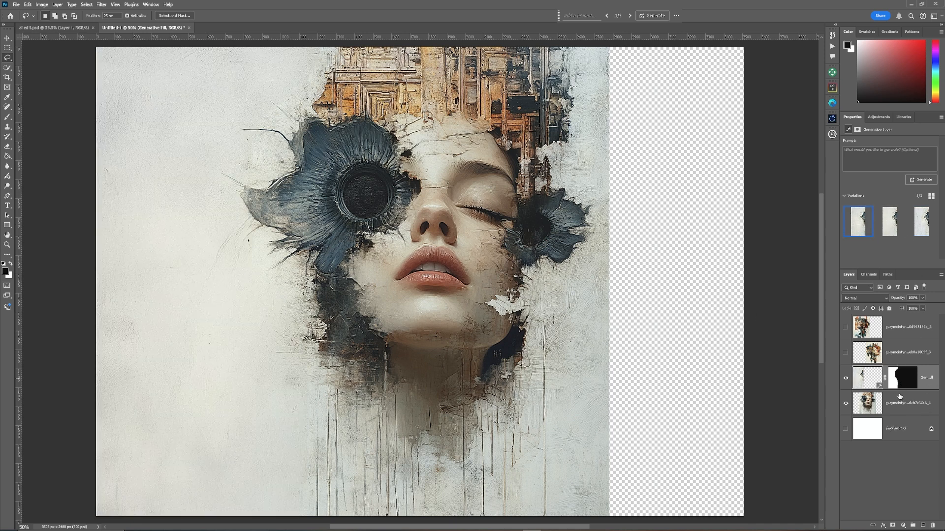
mouse_move(901, 240)
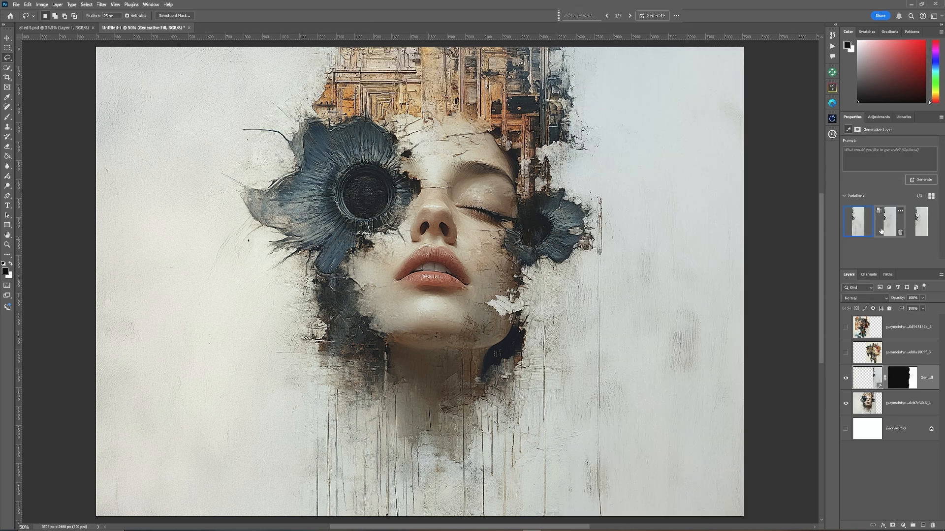
Compare the three generated wall-texture variations for the right side and keep the first
click(889, 221)
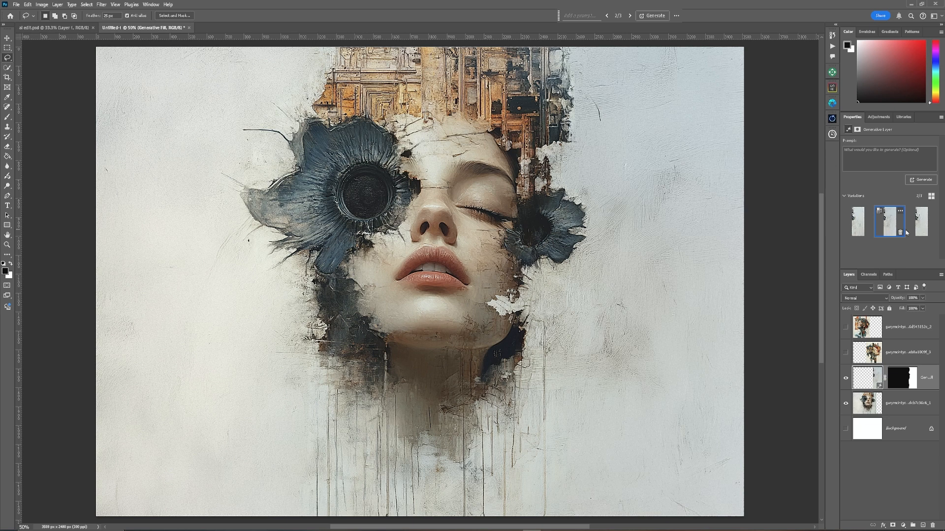
click(921, 222)
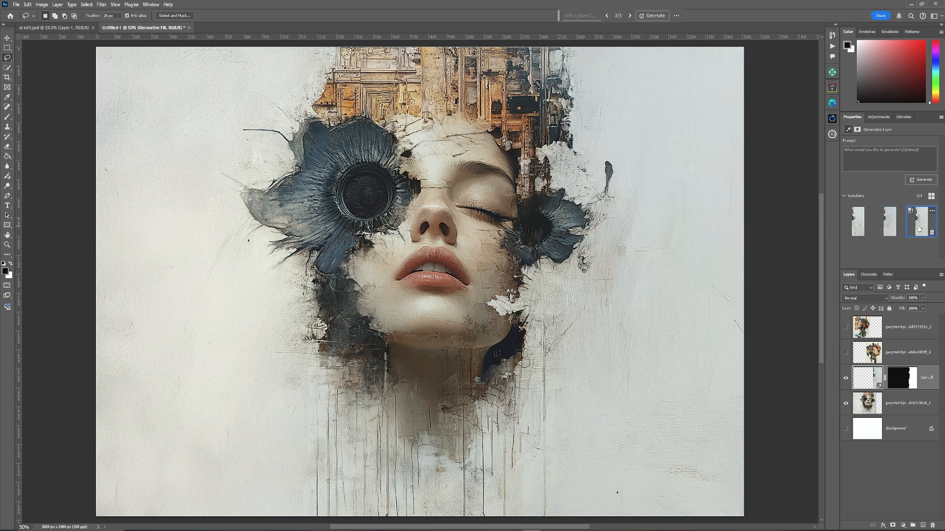
click(857, 220)
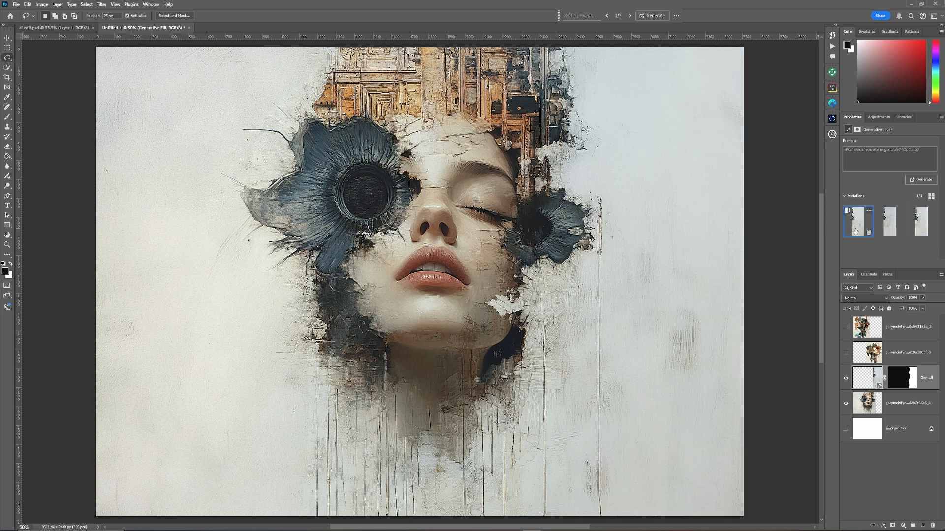
click(858, 221)
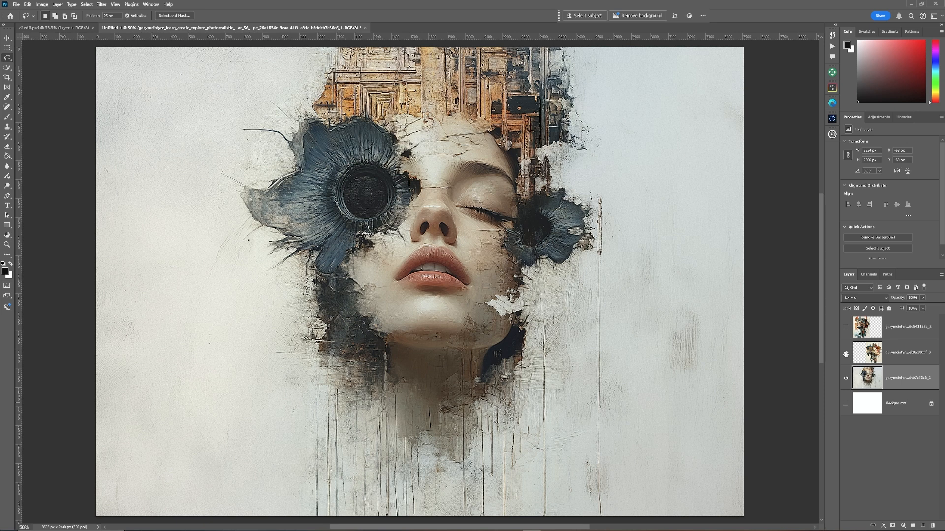
Make the gear-head portrait layer visible over the right half of the canvas
click(846, 351)
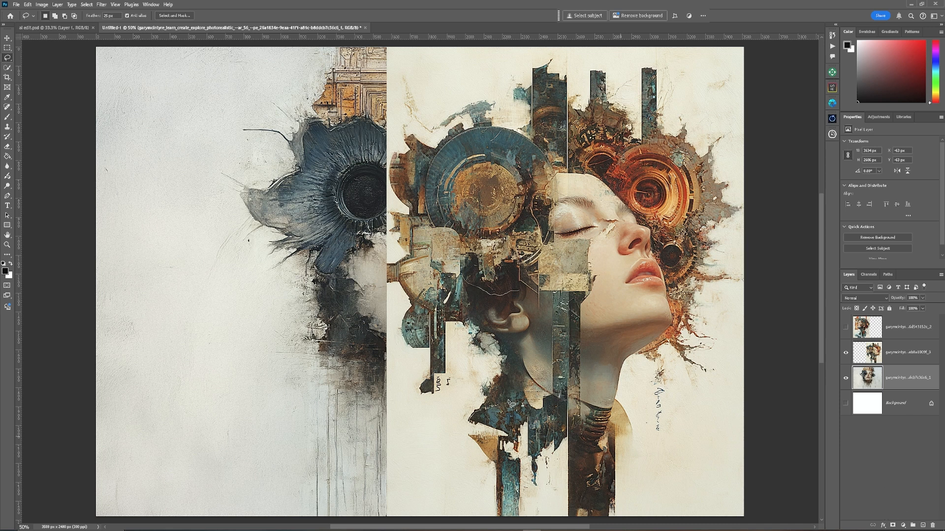
mouse_move(8, 130)
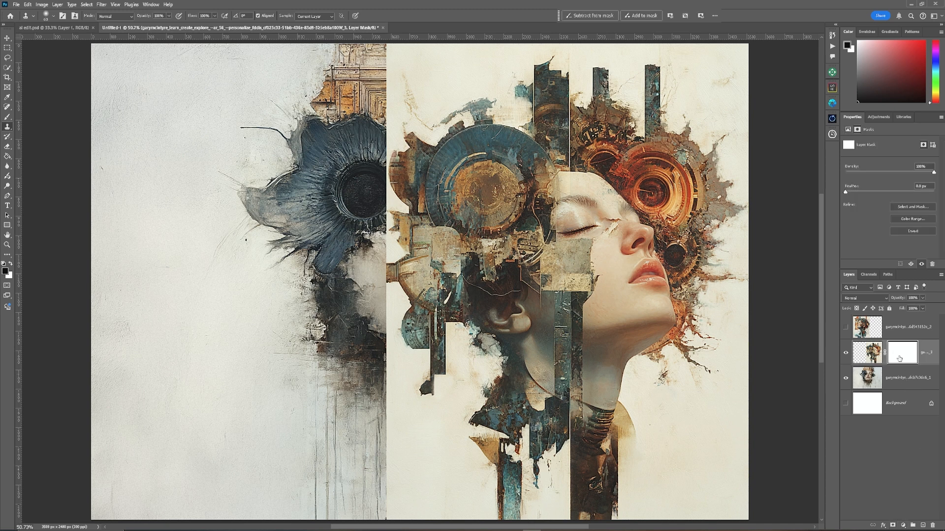
mouse_move(901, 354)
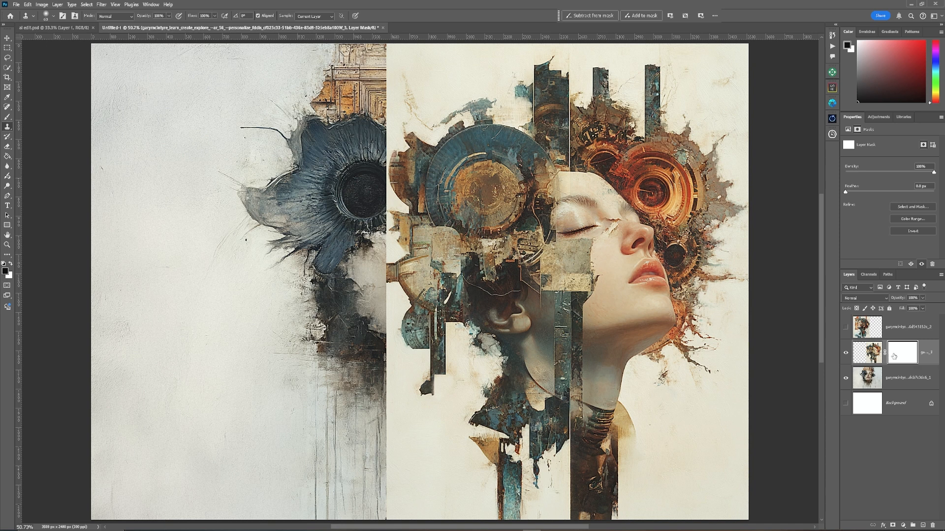
Choose the Gradient Tool in live Gradient mode with a radial type
click(7, 147)
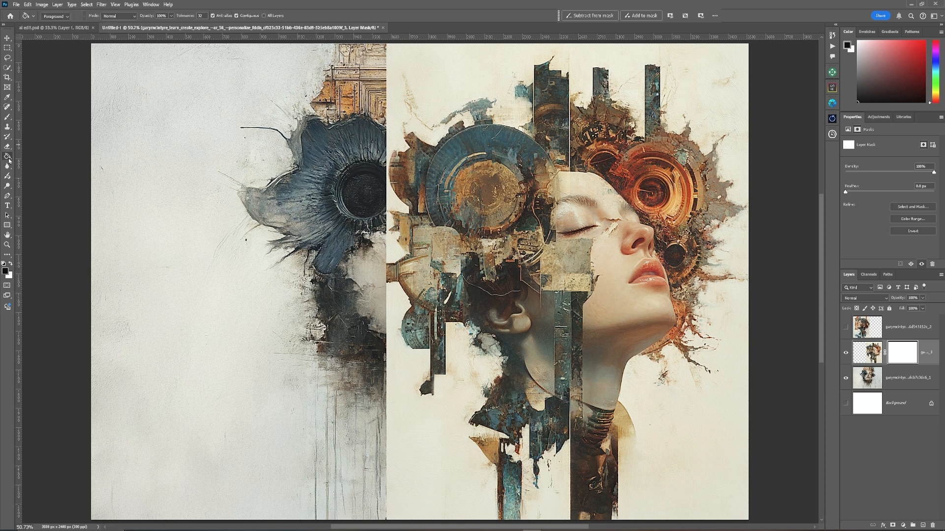
click(6, 146)
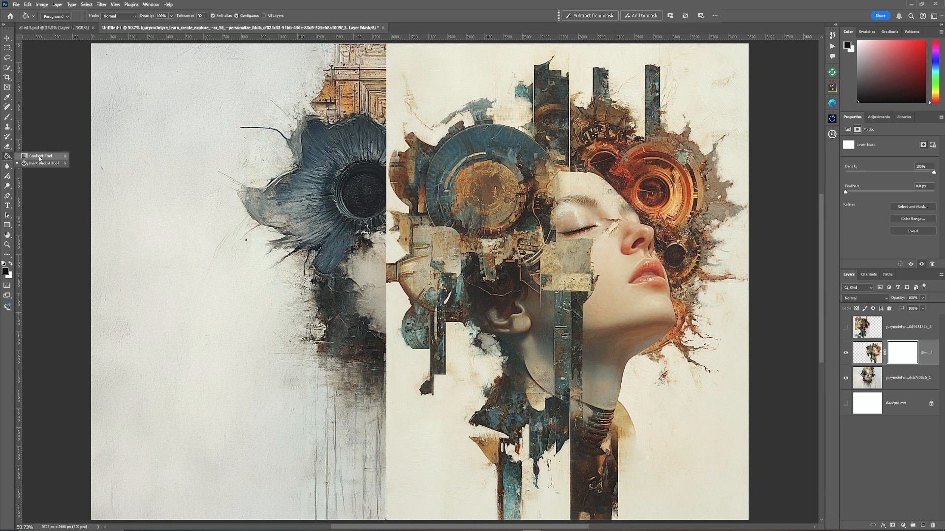
click(35, 156)
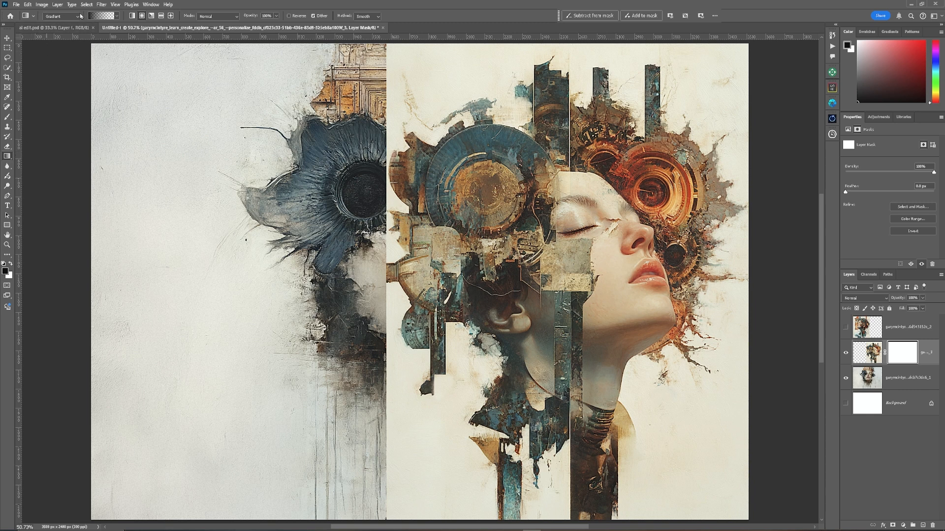
click(78, 17)
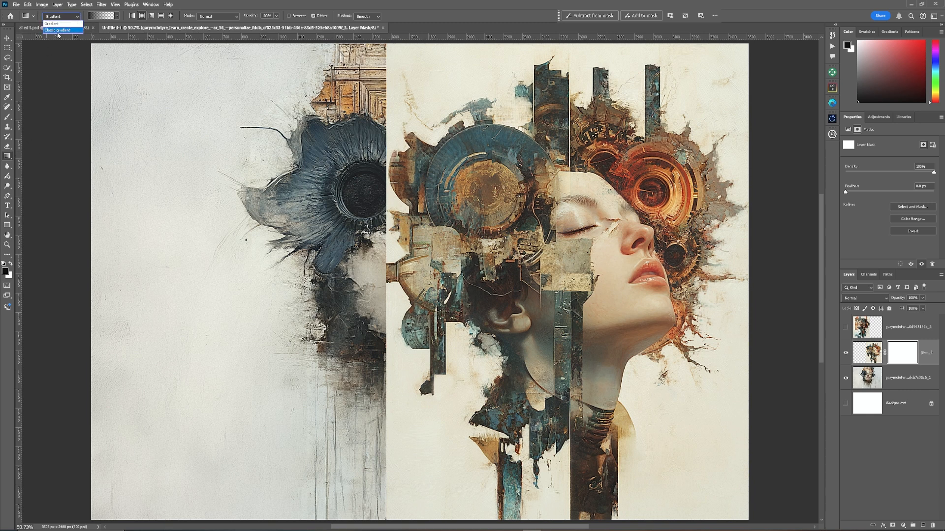
mouse_move(55, 23)
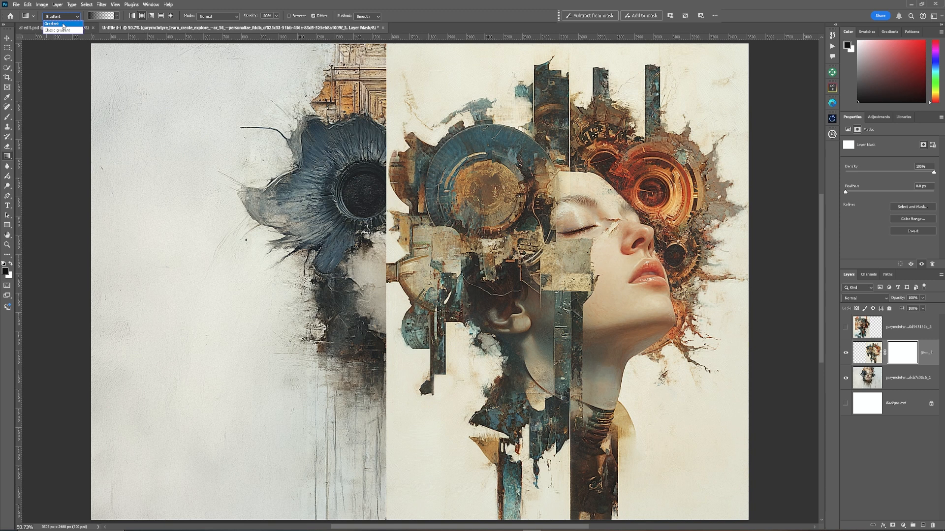
click(56, 24)
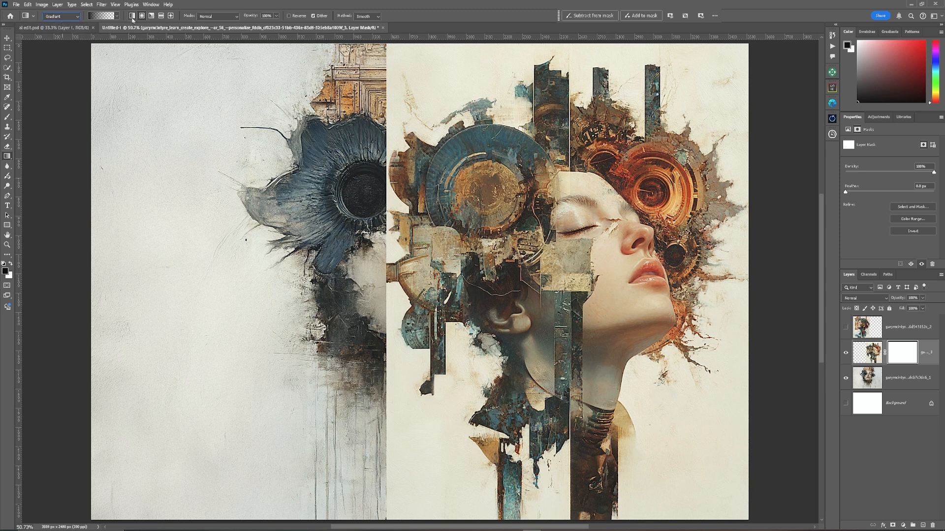
mouse_move(140, 16)
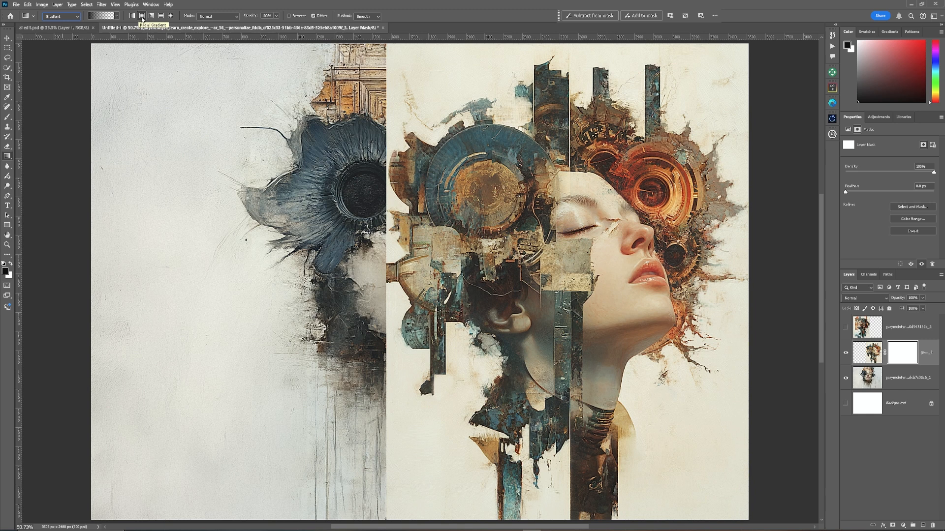
mouse_move(213, 20)
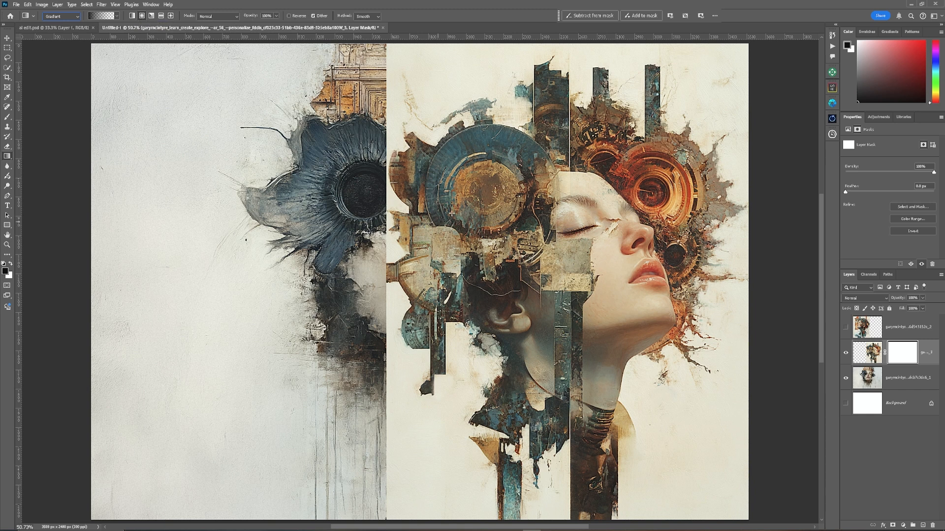
mouse_move(399, 226)
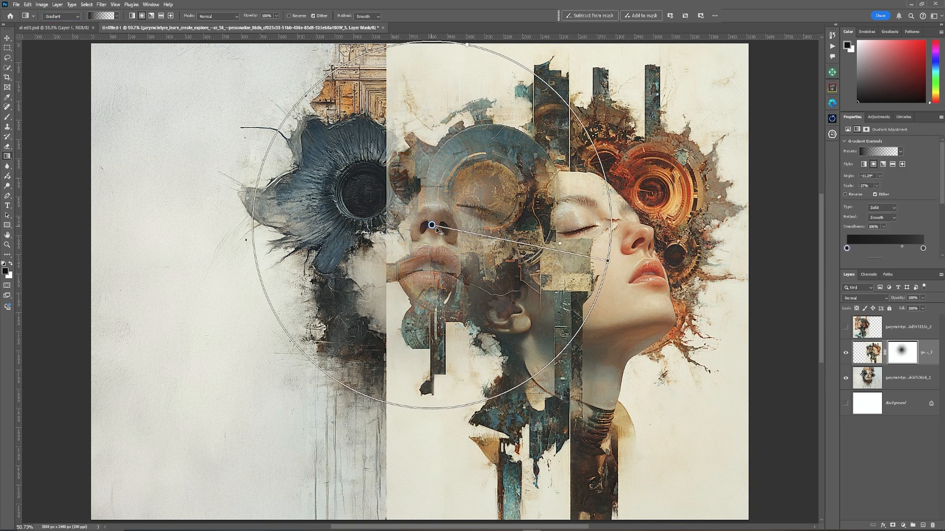
Drag radial gradients on the middle layer's mask to reveal her face, lips and chin
drag(431, 230, 474, 227)
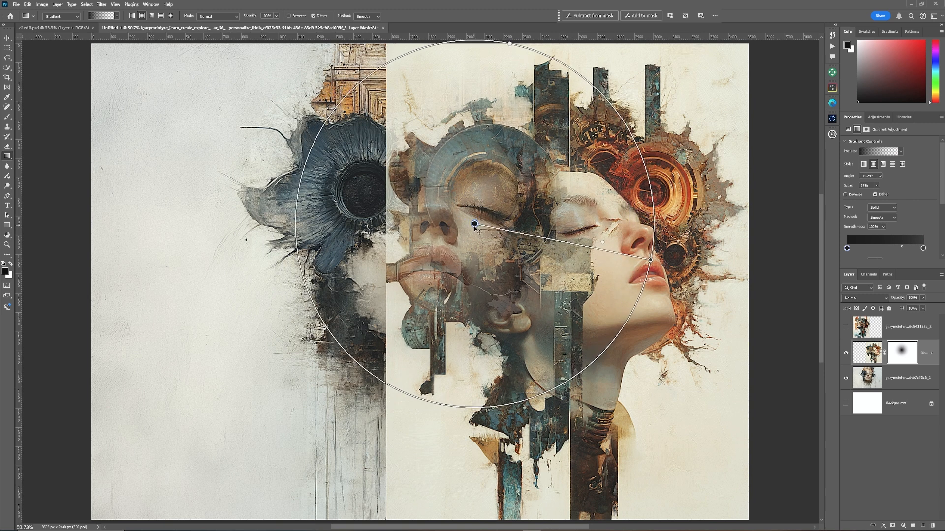
drag(475, 225, 466, 225)
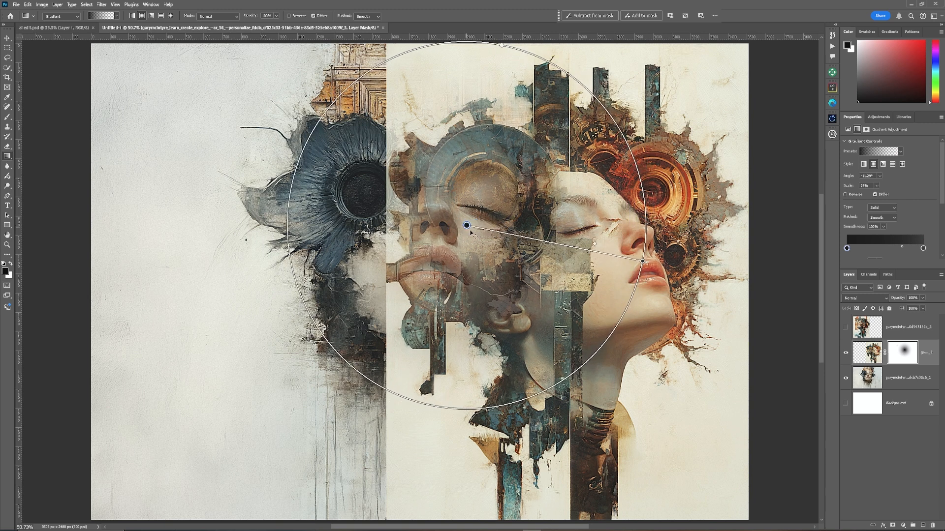
drag(645, 260, 644, 260)
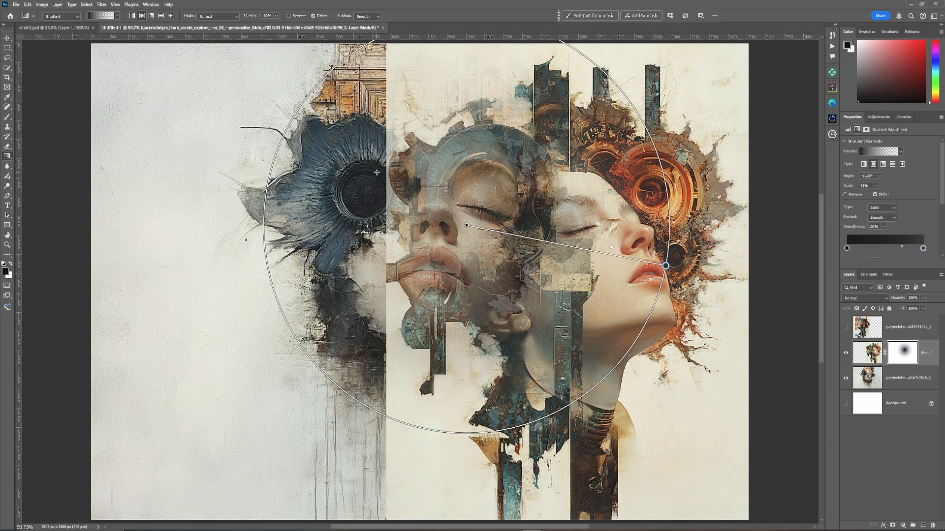
drag(665, 266, 498, 86)
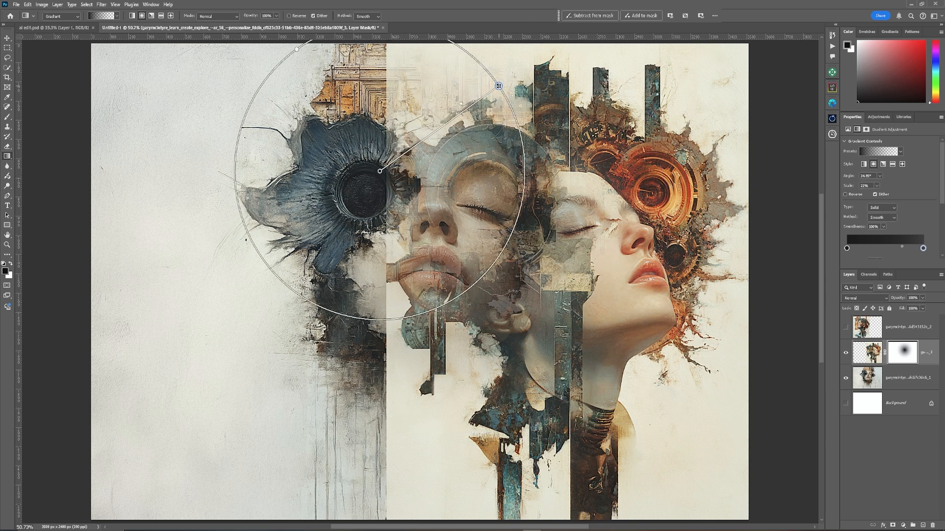
drag(498, 84, 423, 368)
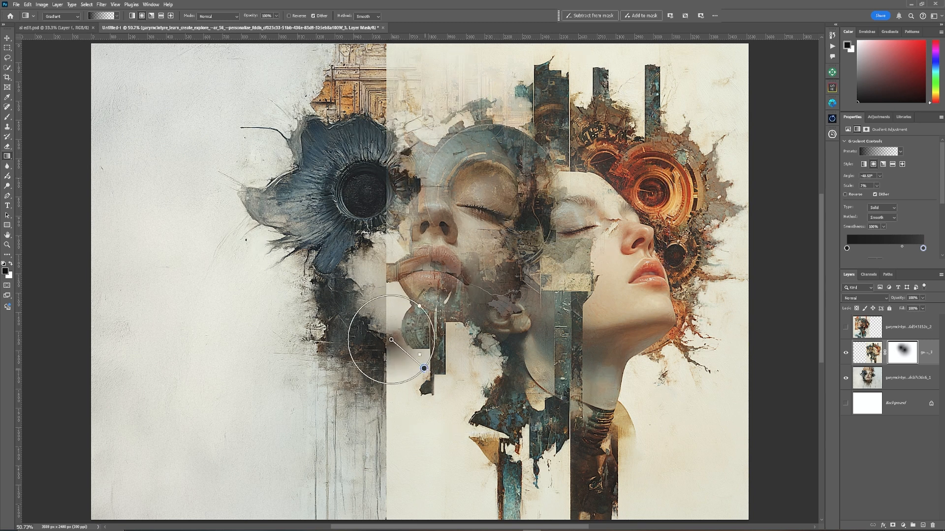
drag(423, 368, 490, 437)
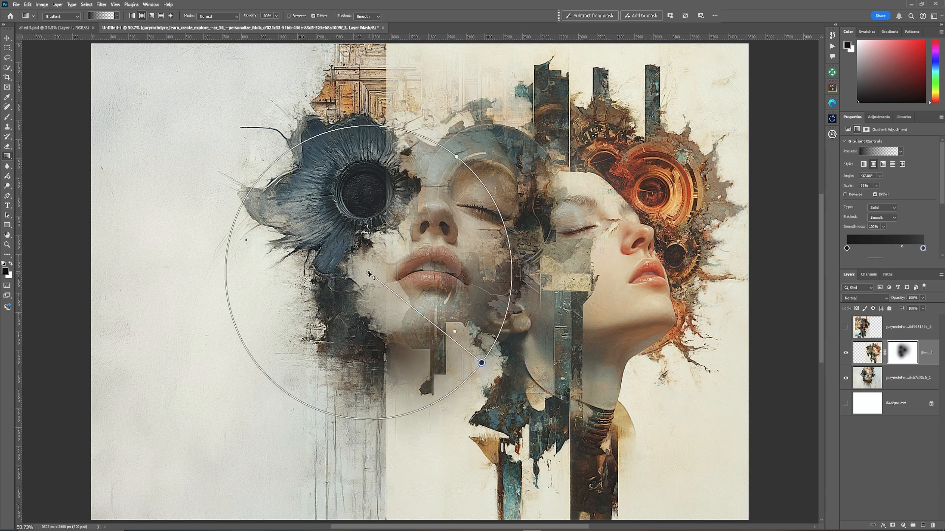
drag(482, 363, 418, 303)
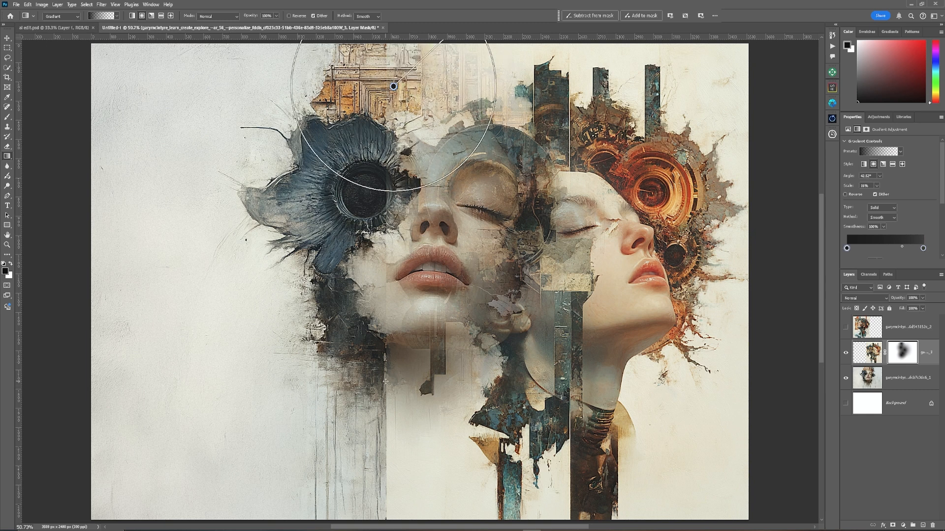
Refine the mask fades around the top ornament, right portrait's cheek and lower centre
drag(392, 87, 484, 516)
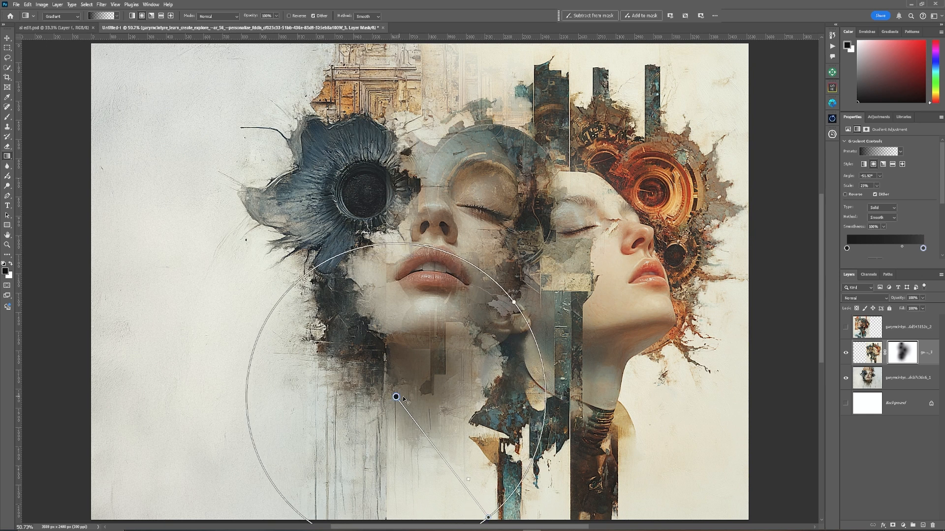
drag(395, 397, 530, 297)
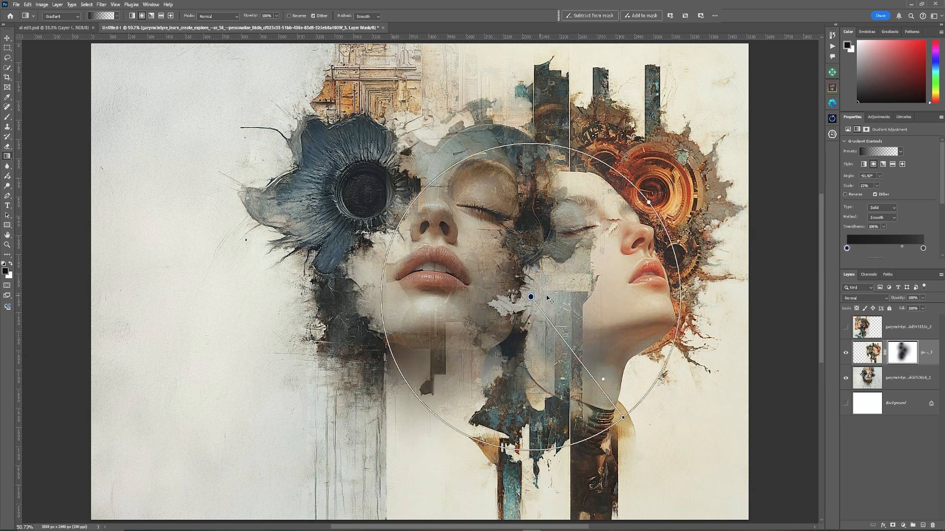
drag(531, 297, 594, 278)
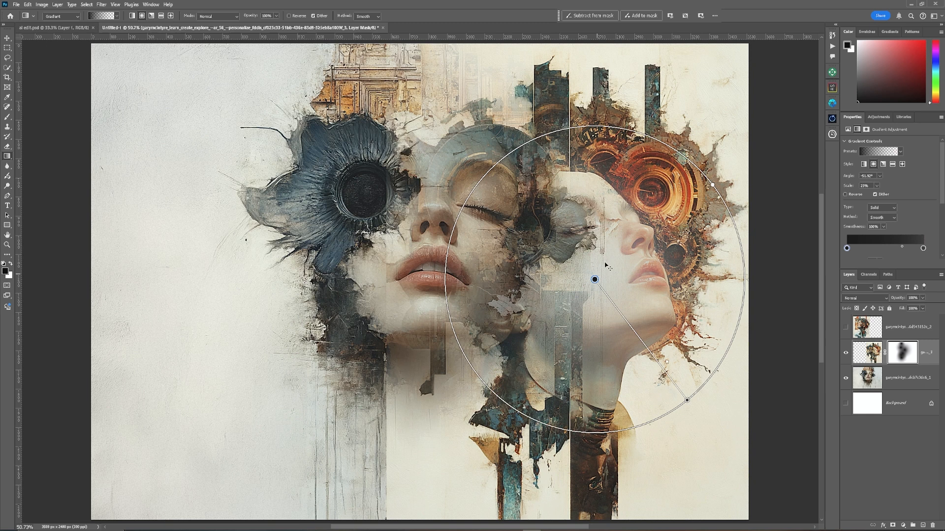
drag(595, 279, 618, 242)
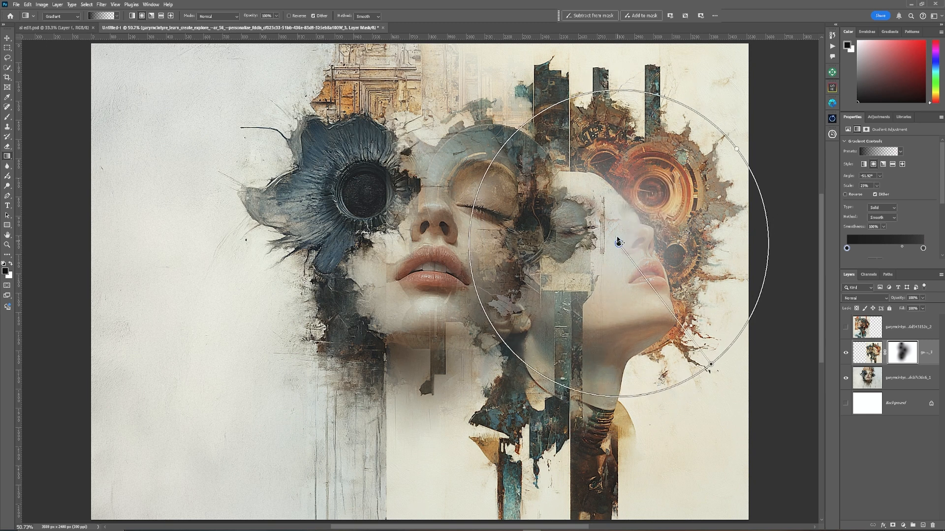
drag(618, 242, 524, 205)
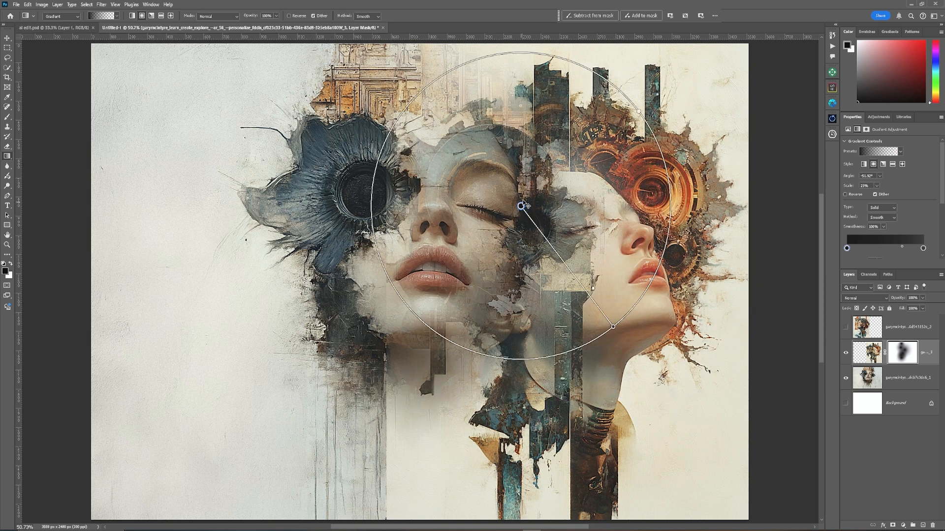
drag(523, 205, 413, 339)
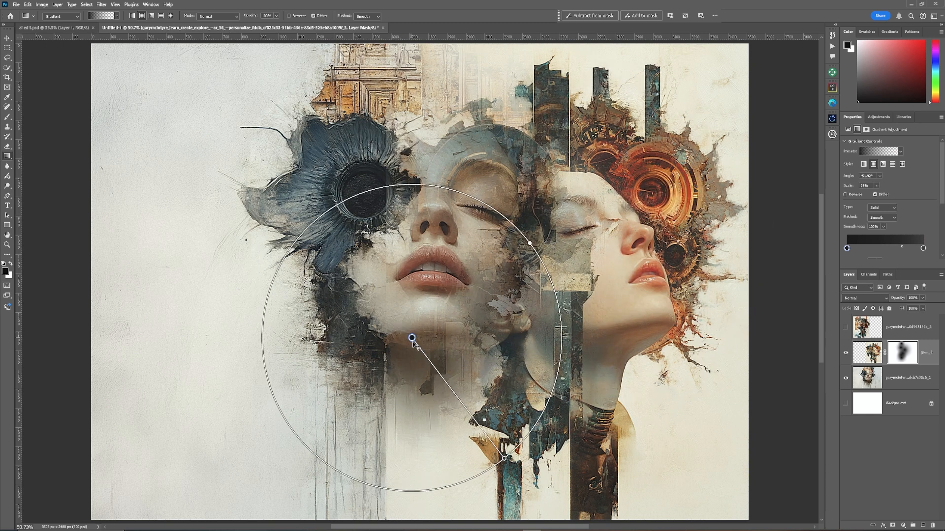
drag(413, 338, 451, 368)
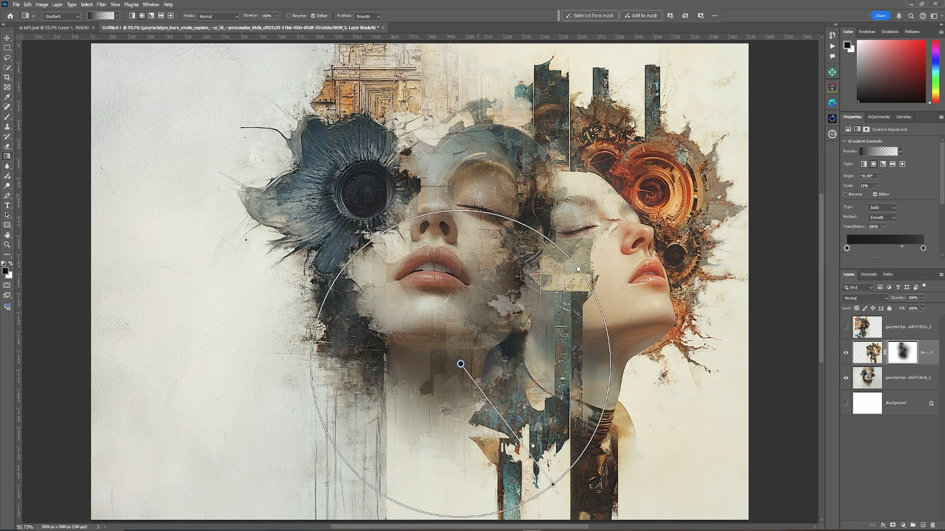
drag(460, 364, 569, 249)
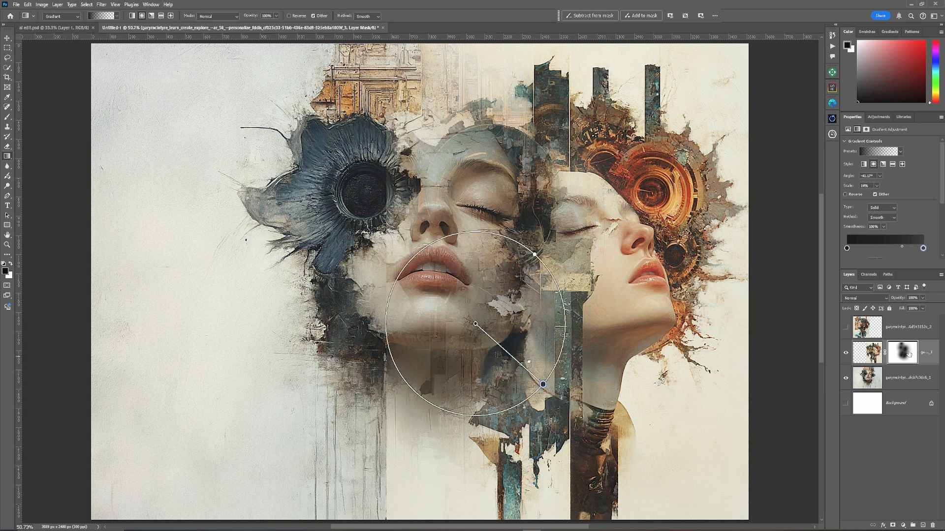
mouse_move(604, 345)
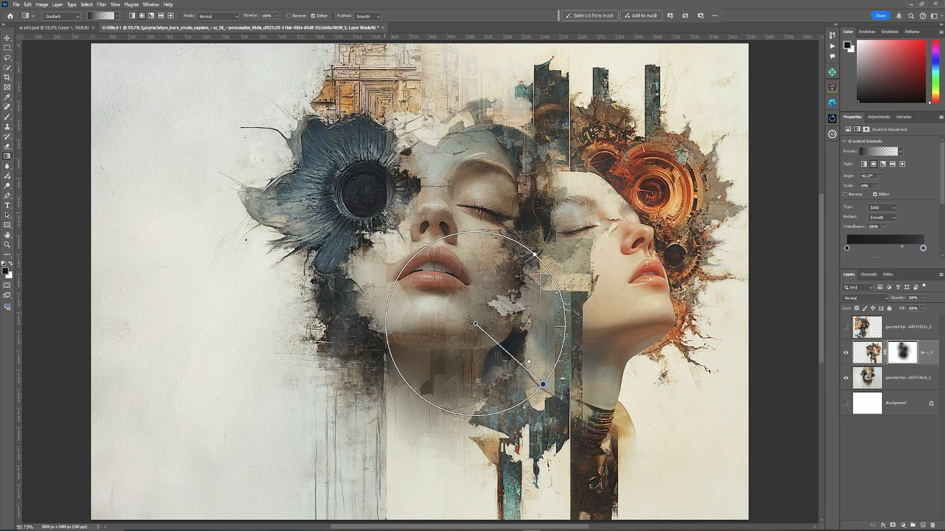
click(901, 352)
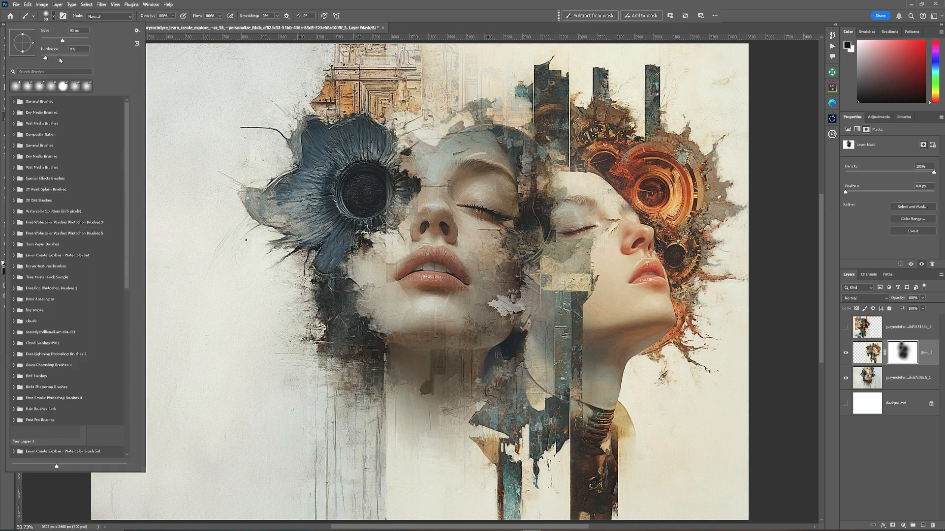
Paint the central mask with a soft black brush to fade the chin side and lower-left drips
click(12, 101)
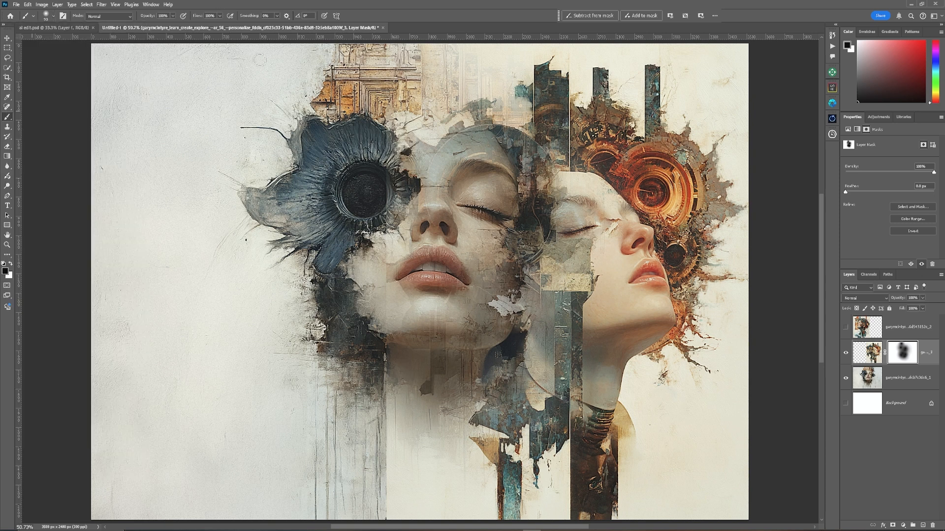
mouse_move(407, 248)
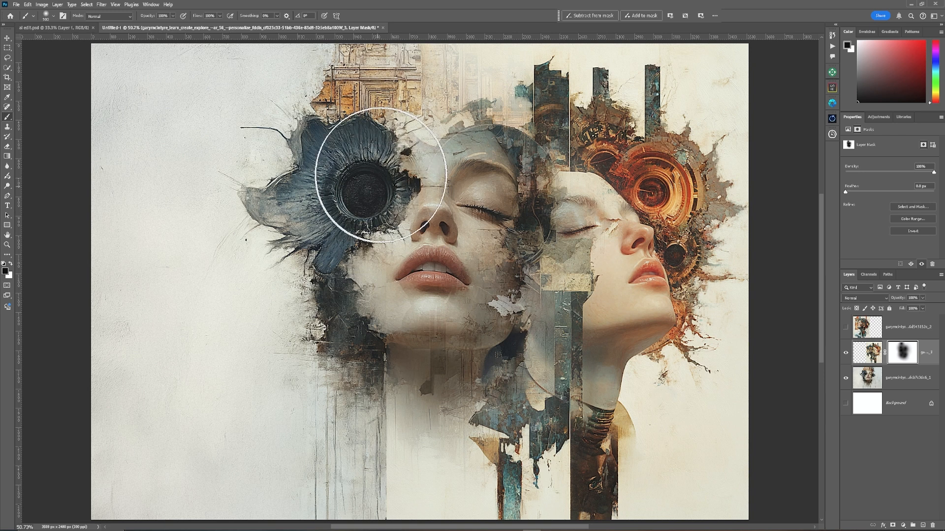
drag(380, 181, 367, 326)
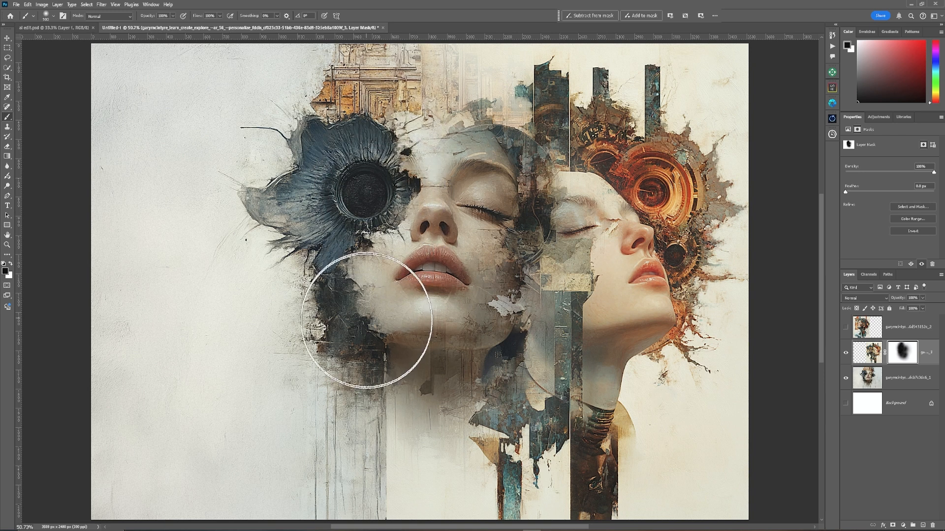
drag(366, 326, 366, 434)
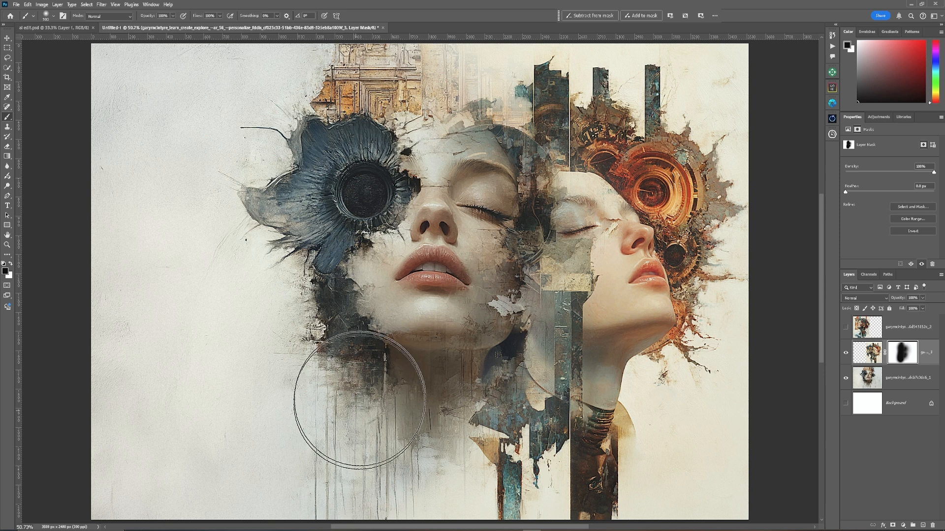
mouse_move(381, 157)
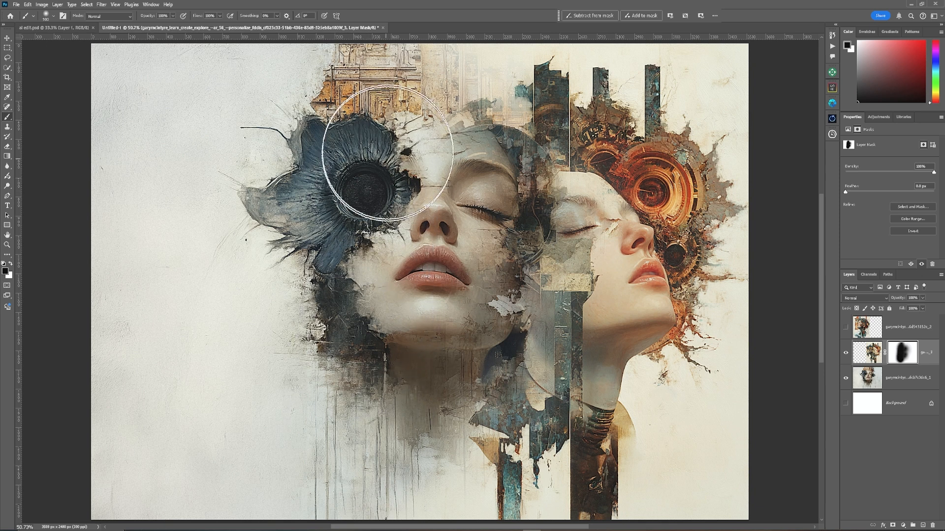
mouse_move(213, 373)
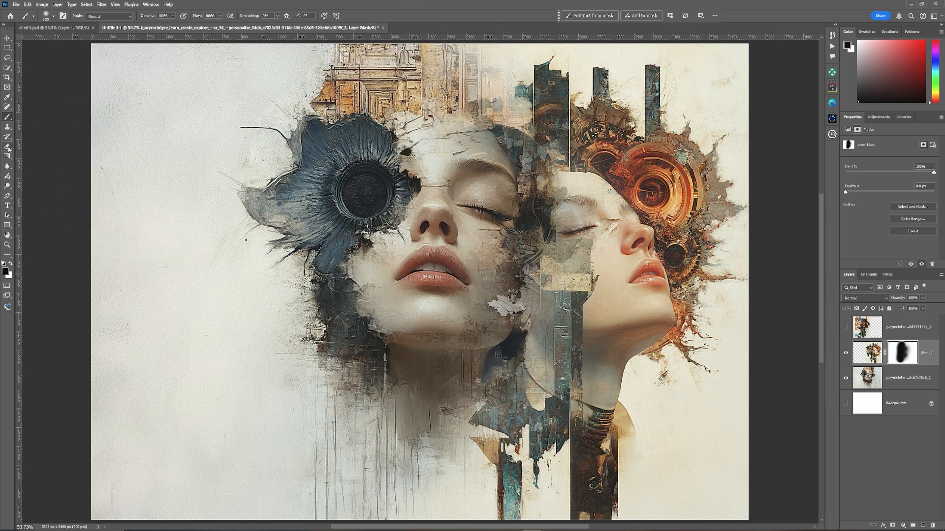
mouse_move(787, 297)
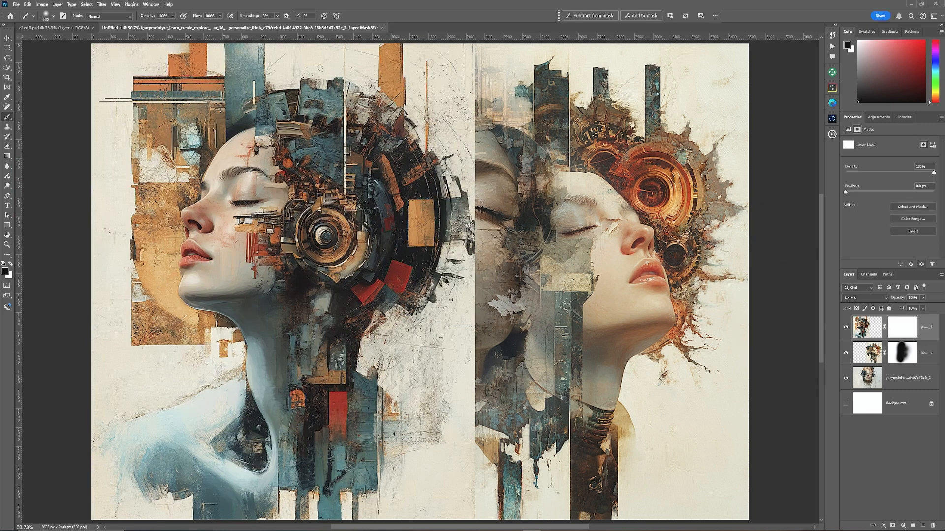
Drag a radial gradient on the left portrait's mask so the central face shows through
drag(365, 406, 475, 375)
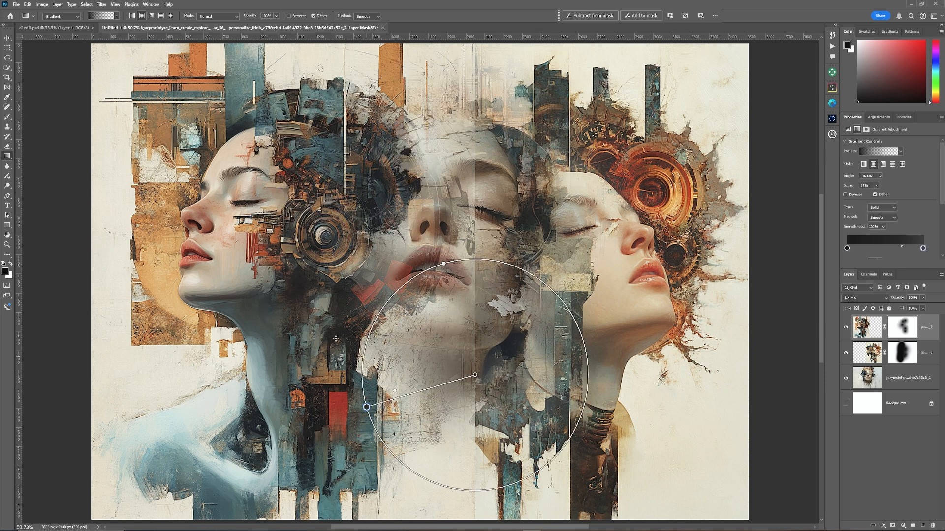
drag(366, 406, 412, 86)
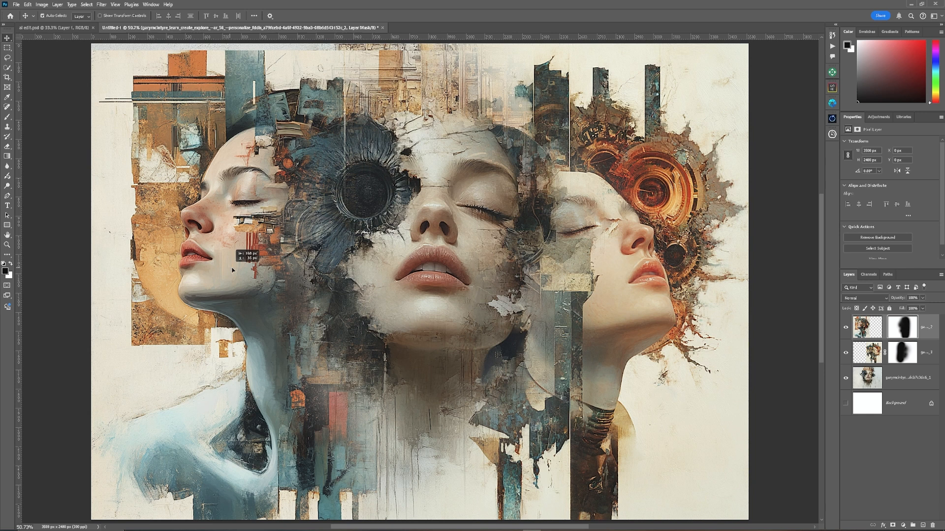
Drag the left profile portrait layer toward the left edge with the Move tool
drag(232, 269, 162, 264)
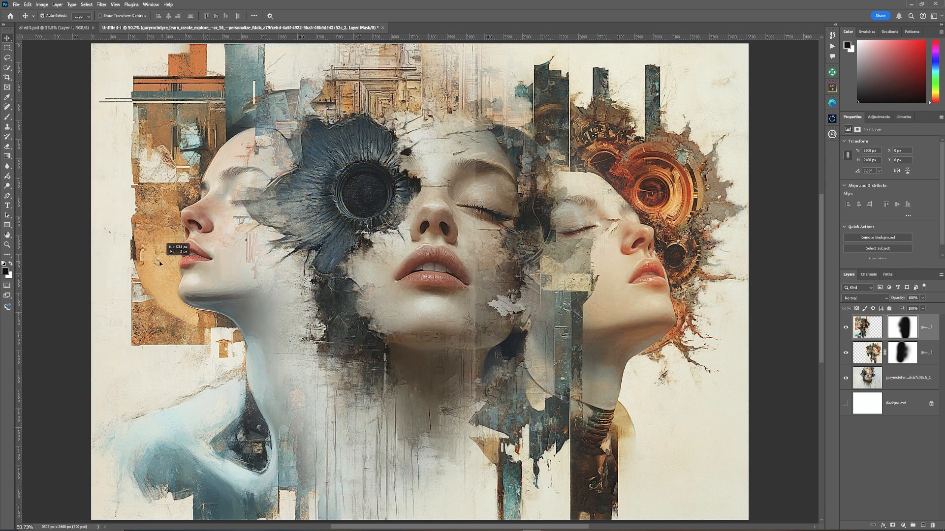
drag(159, 263, 358, 272)
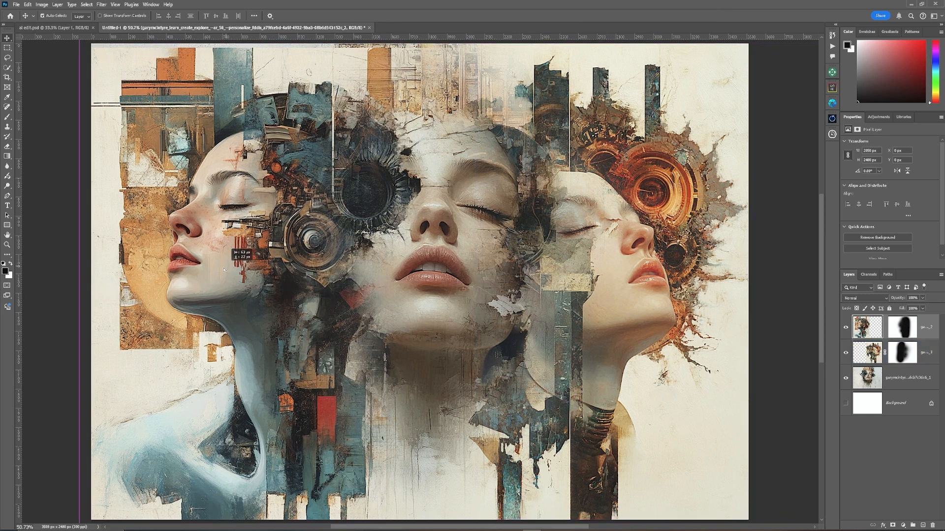
drag(223, 270, 133, 241)
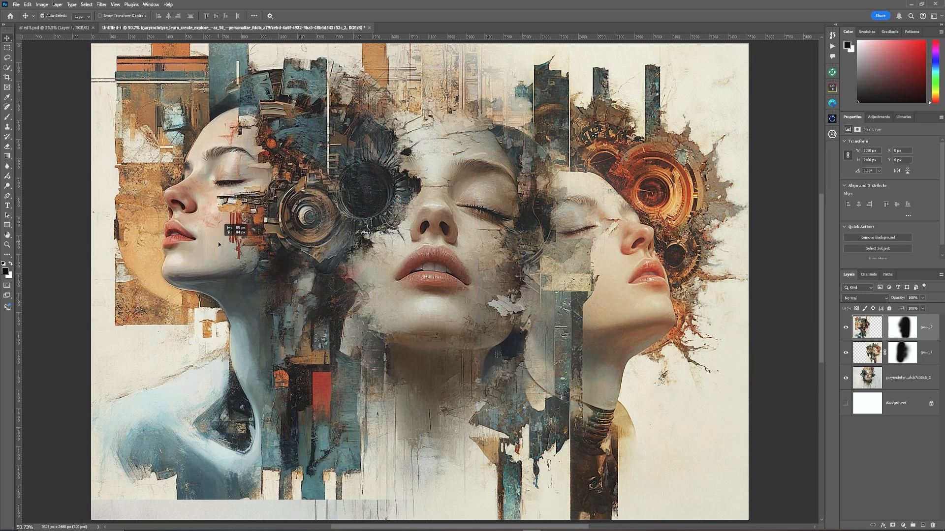
drag(220, 244, 227, 250)
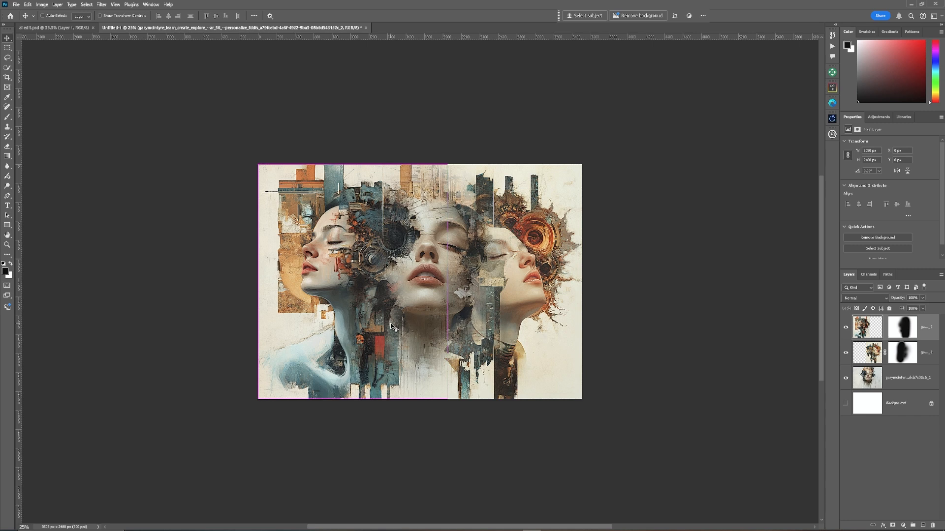
Free Transform the left profile portrait larger and move it toward the left
key(Ctrl+t)
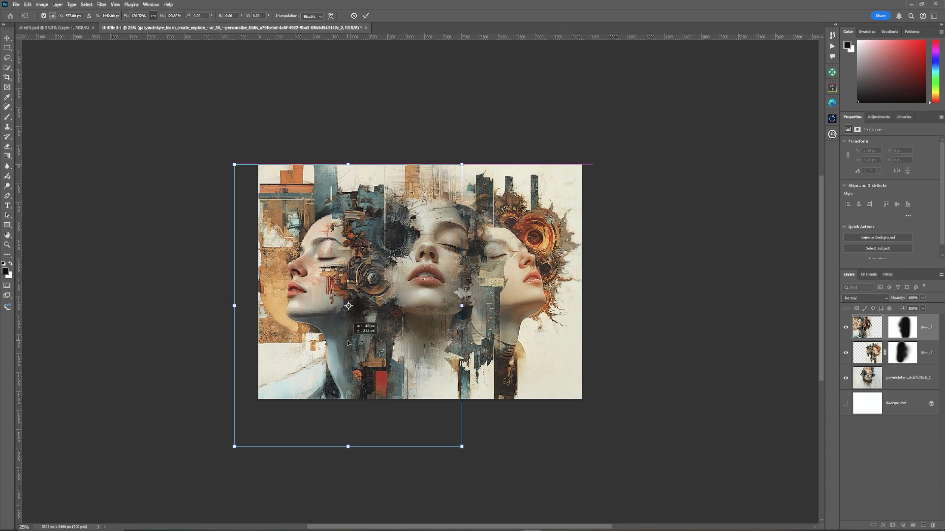
drag(348, 306, 351, 307)
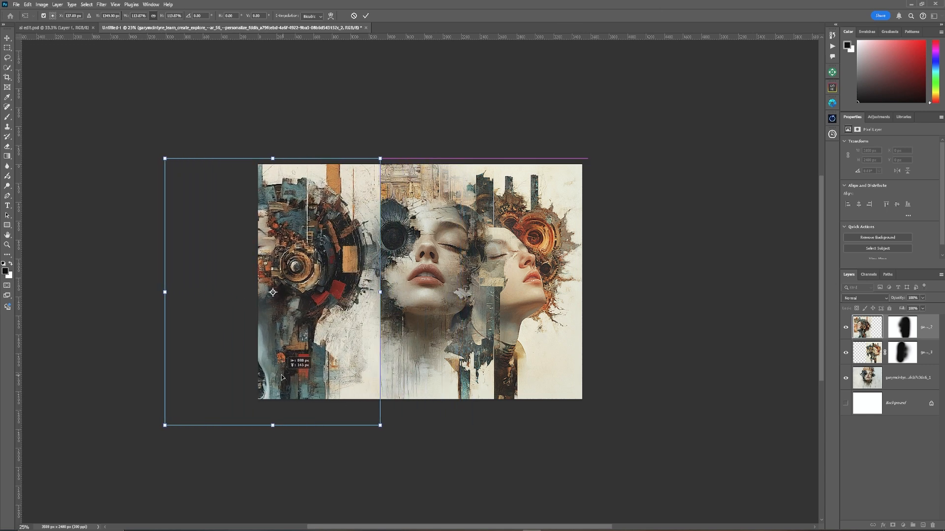
drag(272, 292, 366, 276)
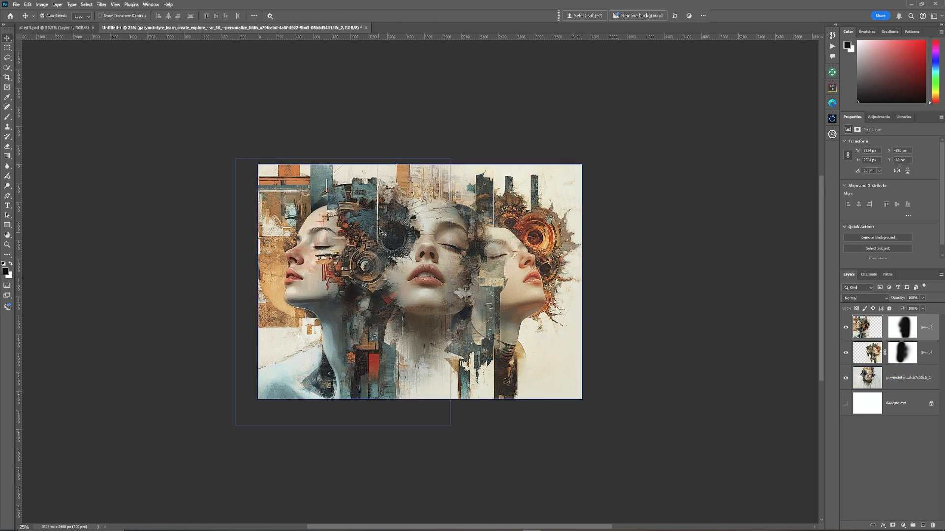
Brush the left portrait's mask to reveal the central face's dark gear flower above the eye
click(910, 352)
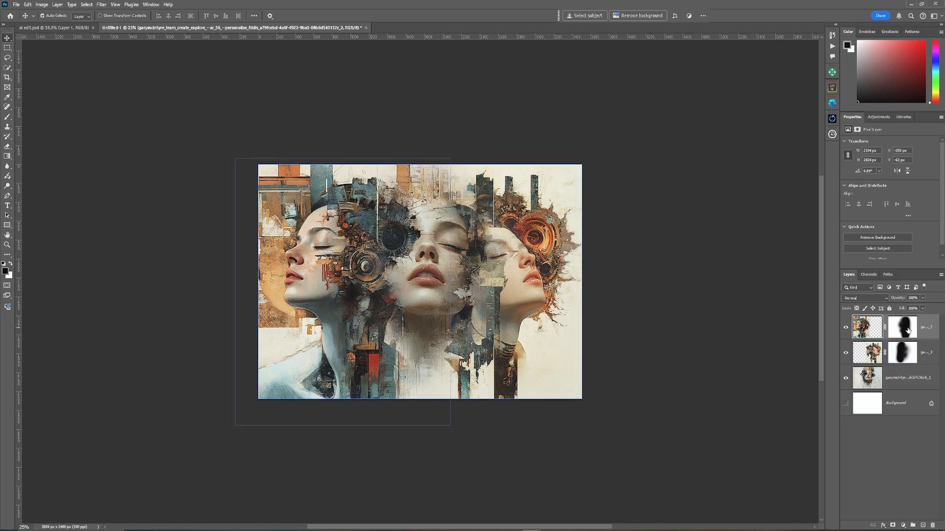
click(903, 326)
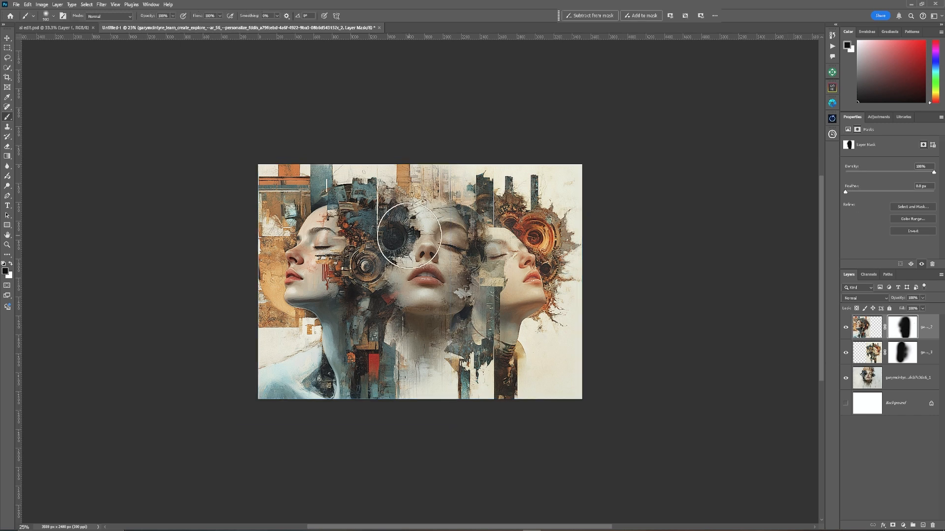
drag(409, 235, 380, 227)
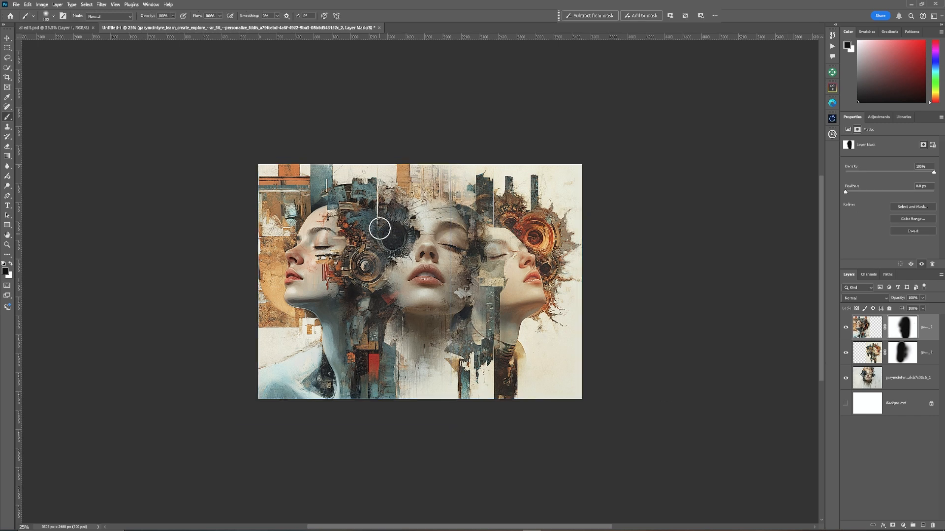
drag(378, 228, 384, 218)
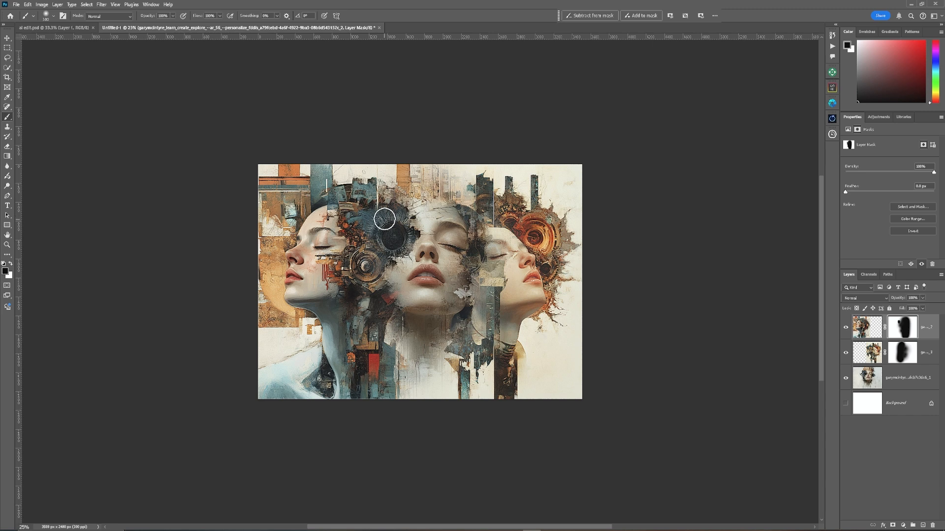
drag(384, 218, 387, 252)
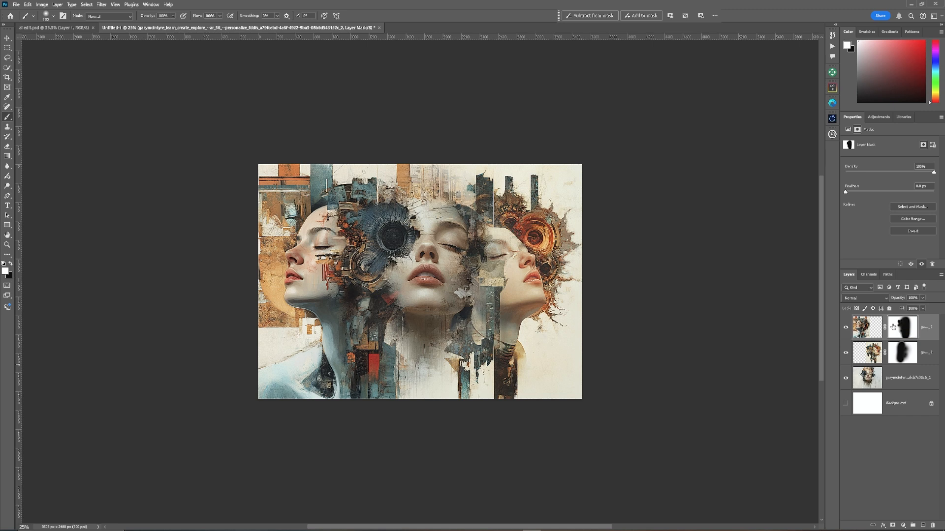
click(867, 378)
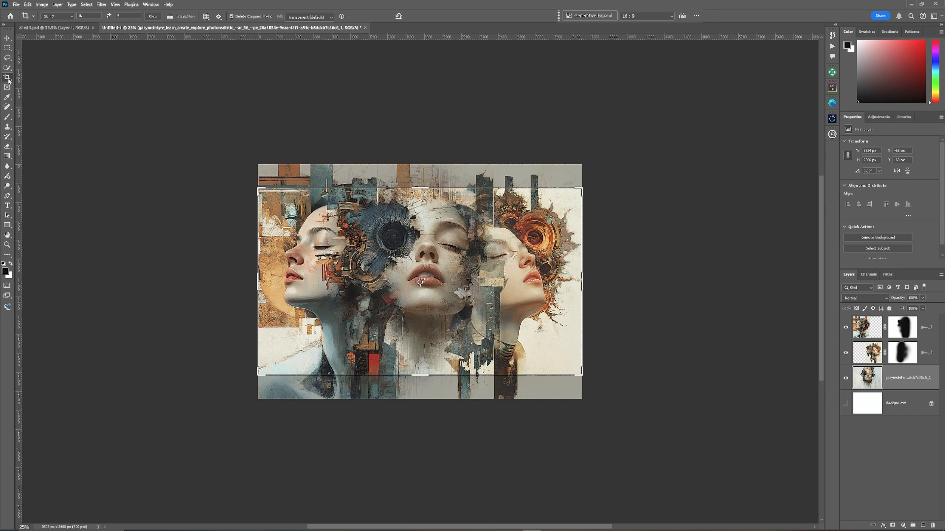
mouse_move(6, 79)
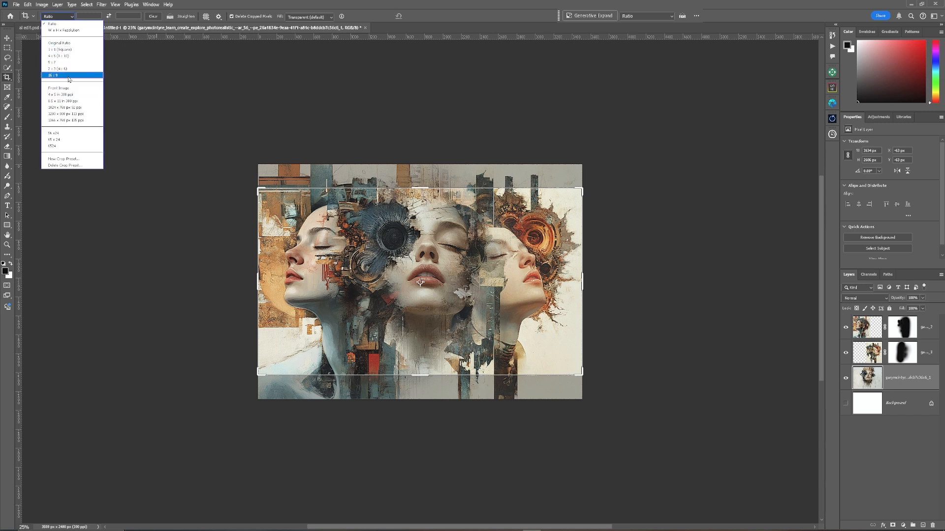
Set a 16:9 crop wider than the image and duplicate the bottom portrait layer
click(54, 77)
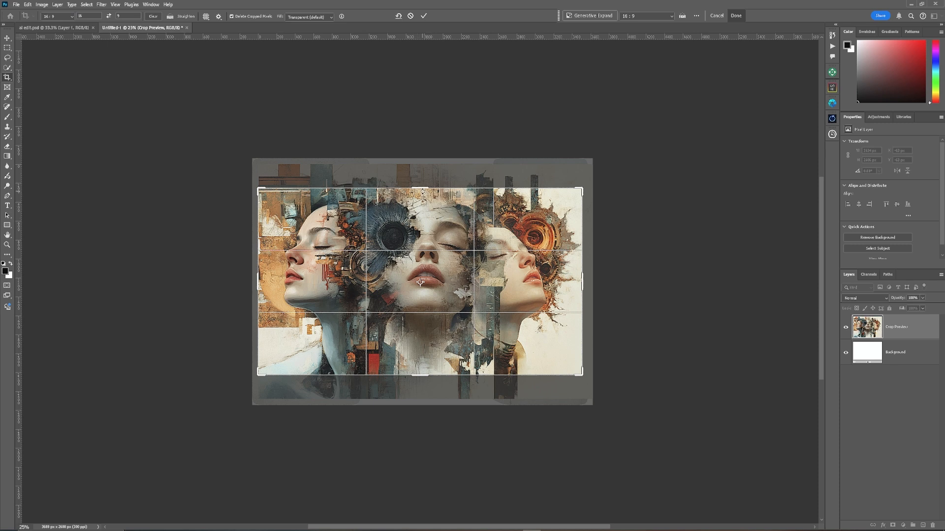
mouse_move(362, 371)
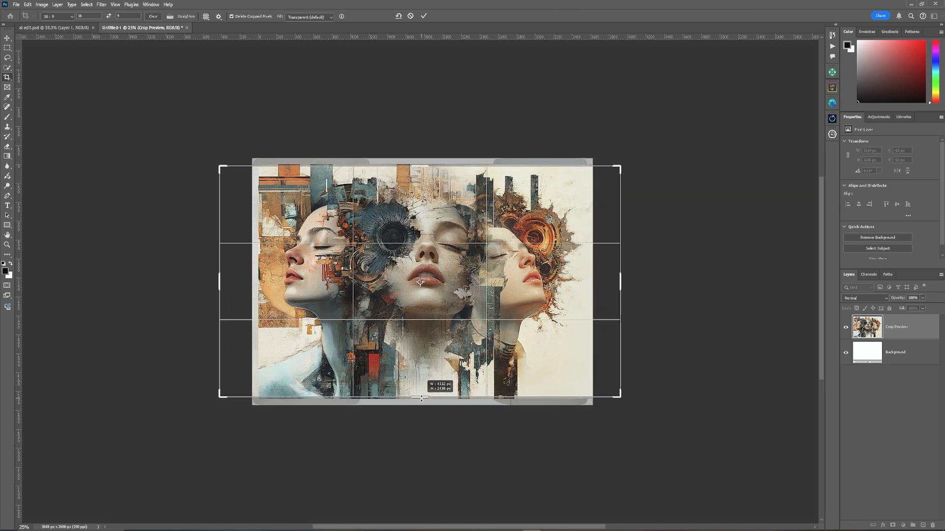
drag(420, 399, 420, 410)
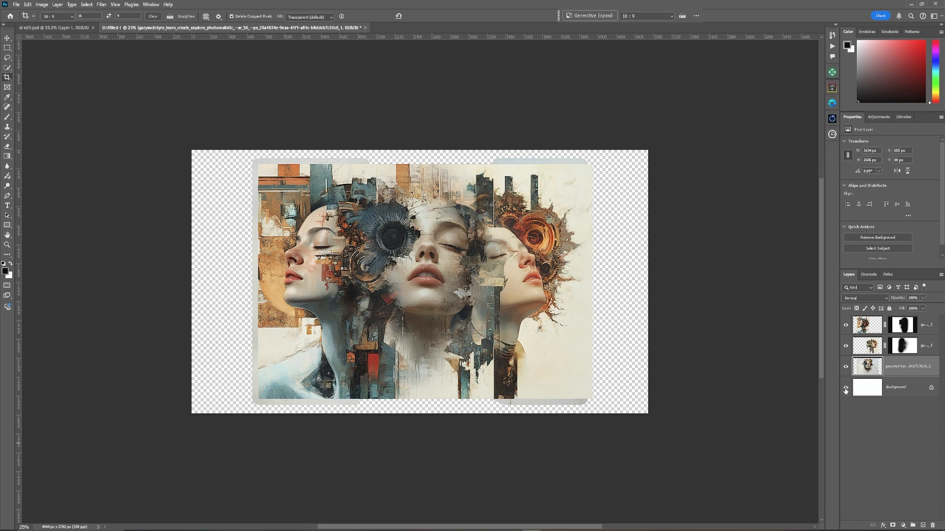
click(844, 388)
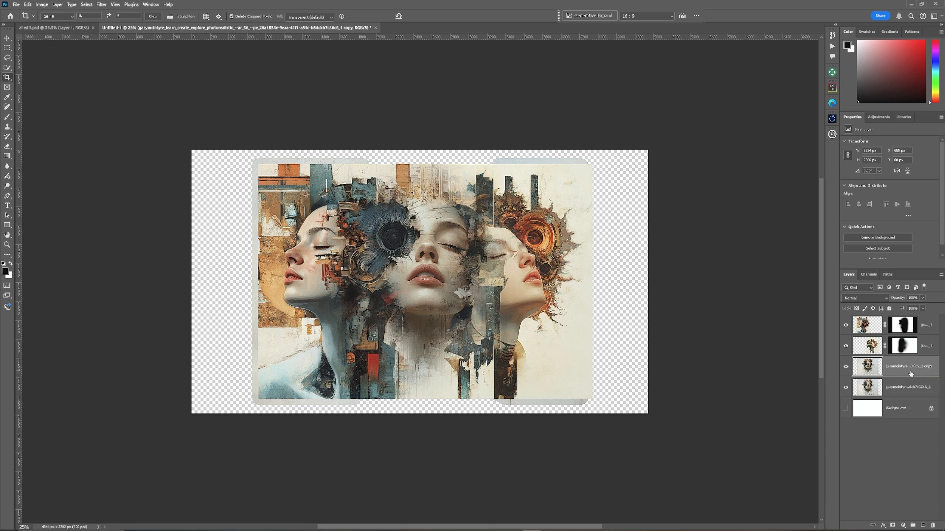
Stretch the original bottom flower-portrait layer horizontally to the 16:9 canvas edges
click(909, 388)
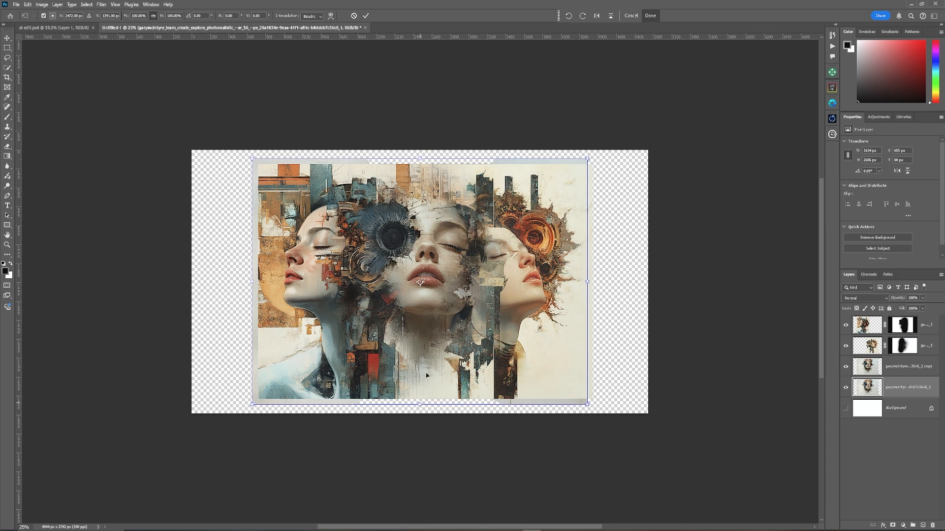
drag(584, 156, 602, 147)
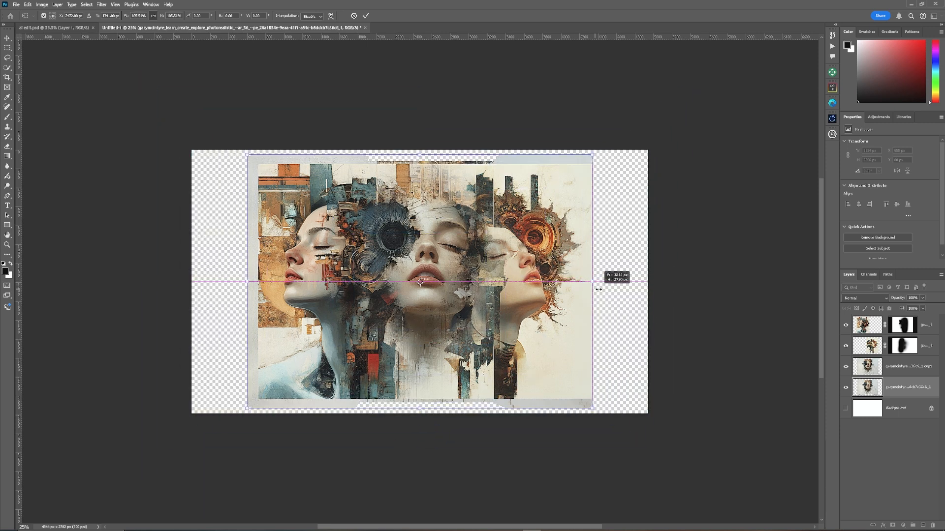
drag(592, 284, 660, 295)
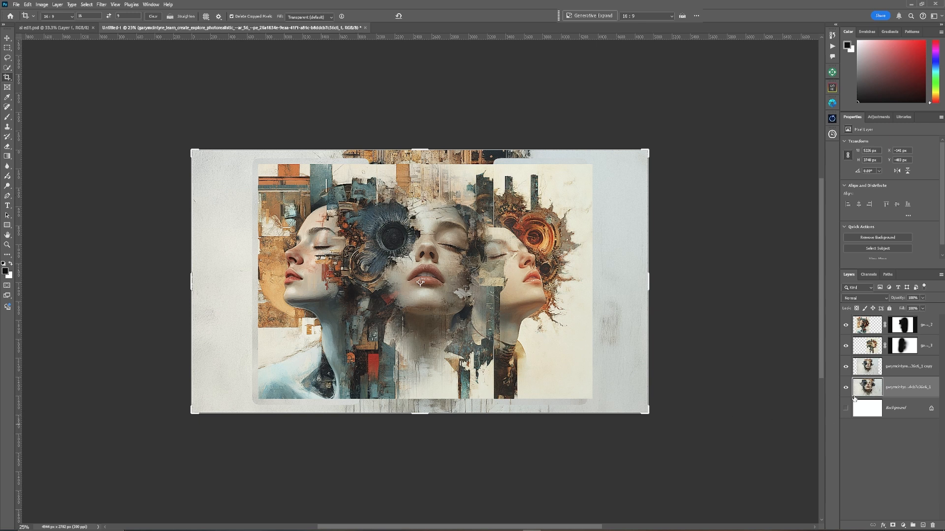
Commit the 16:9 expansion and check the textured background and masked portrait layers
click(844, 388)
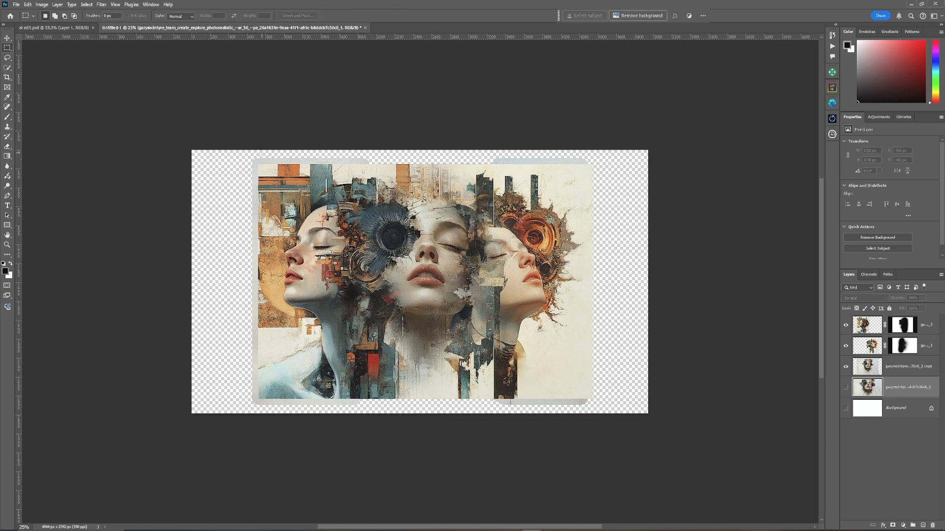
mouse_move(220, 136)
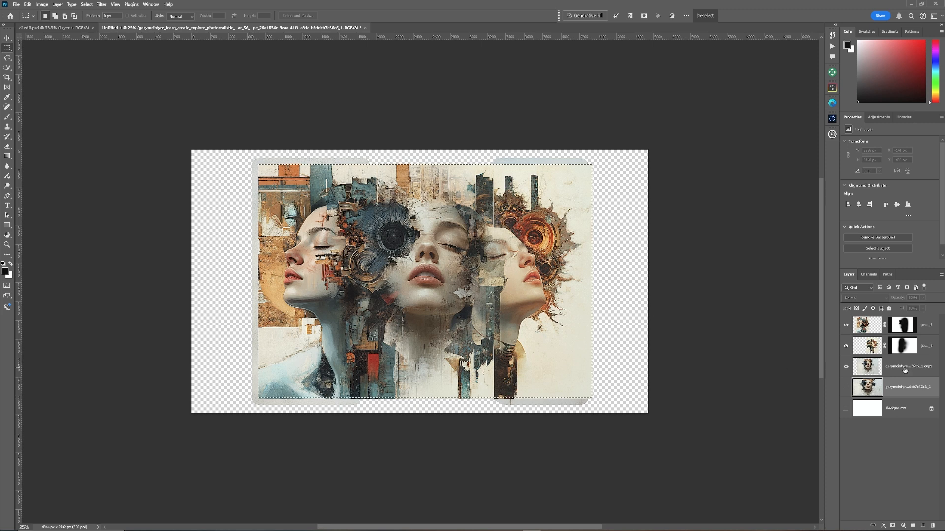
click(905, 368)
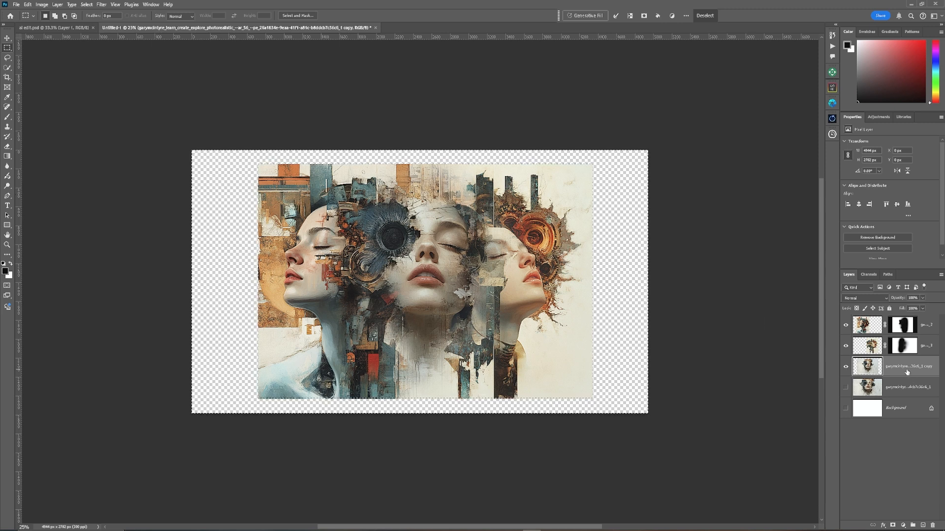
click(901, 345)
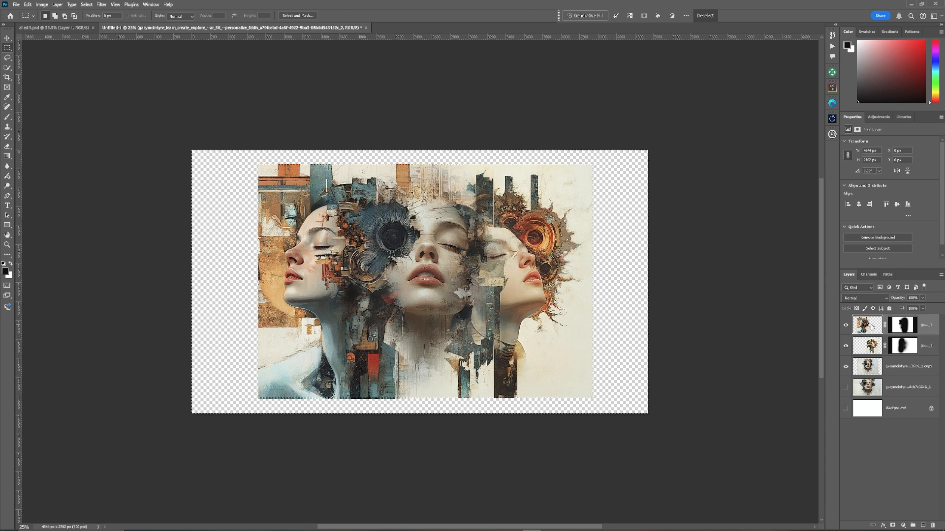
mouse_move(867, 325)
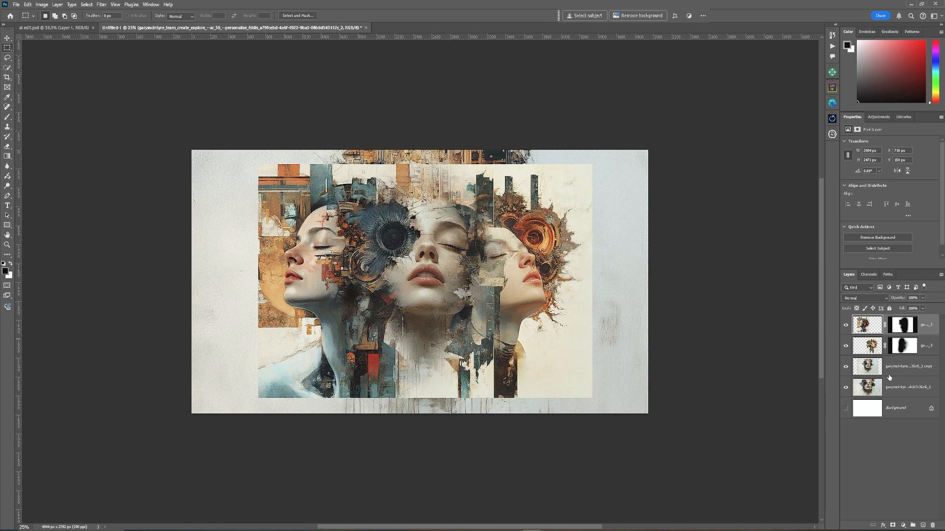
Hide the textured background layer before merging the portraits
click(844, 388)
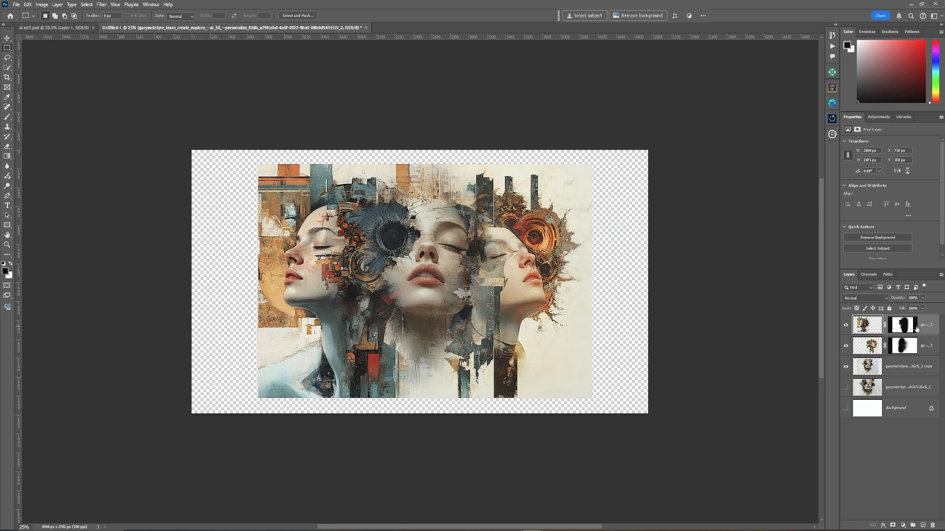
mouse_move(919, 331)
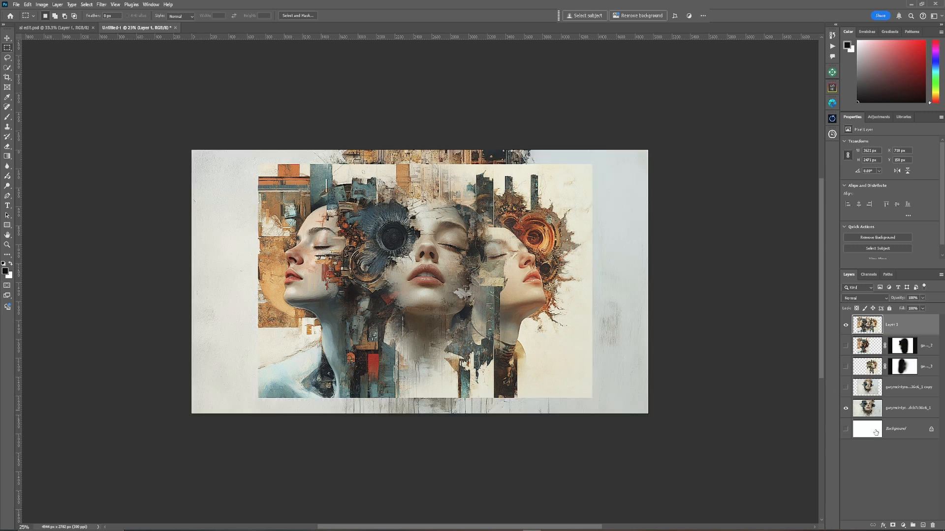
mouse_move(867, 346)
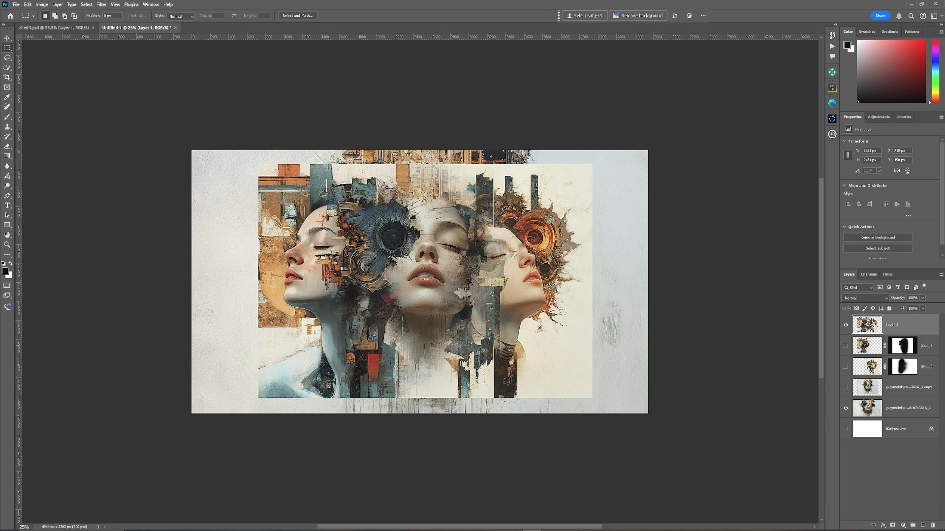
mouse_move(867, 325)
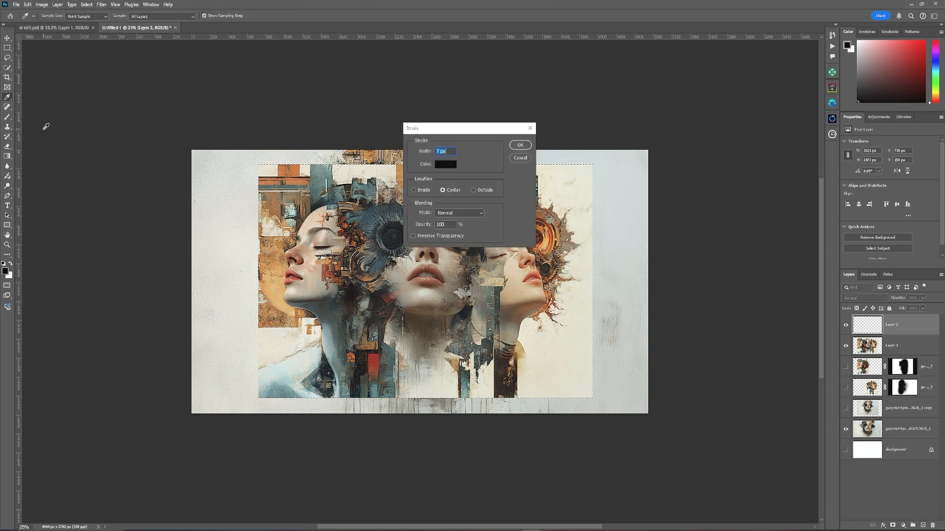
Apply a white stroke centered on the rectangular selection edge in the Stroke dialog
click(445, 164)
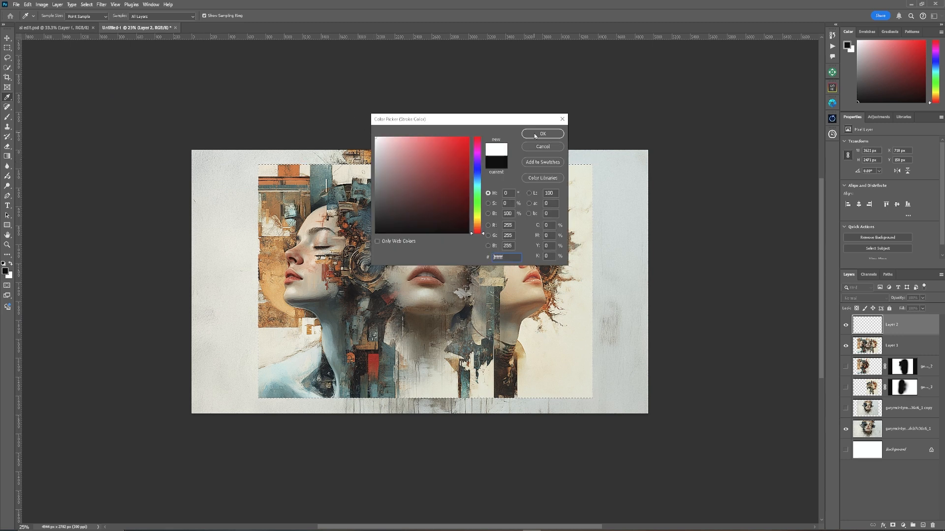
click(542, 134)
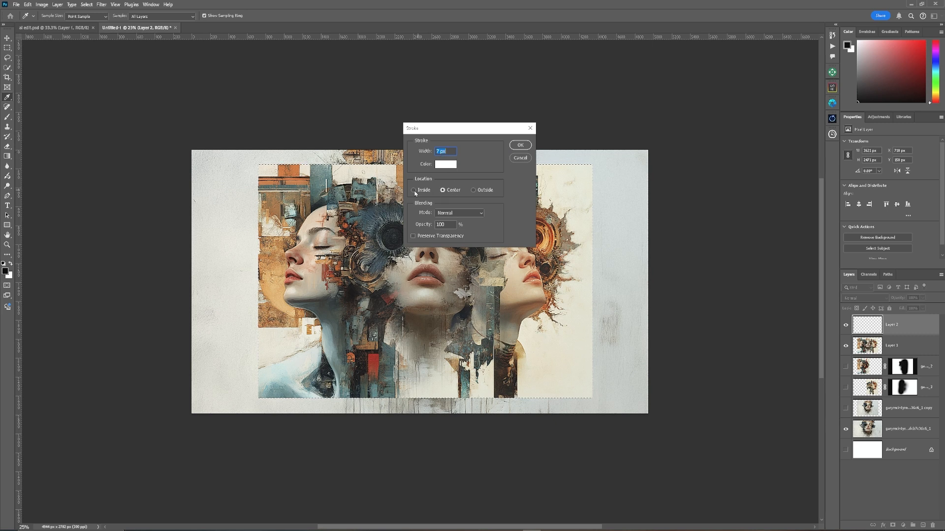
click(414, 190)
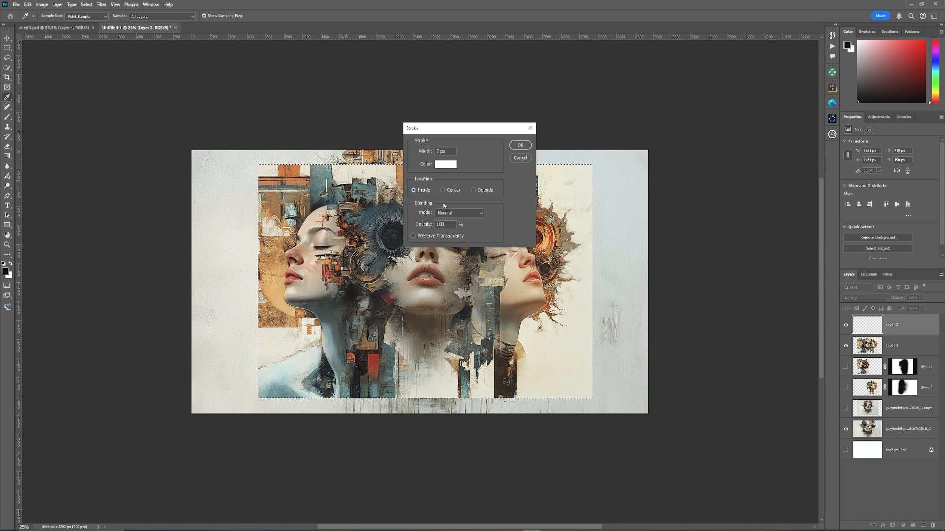
click(443, 190)
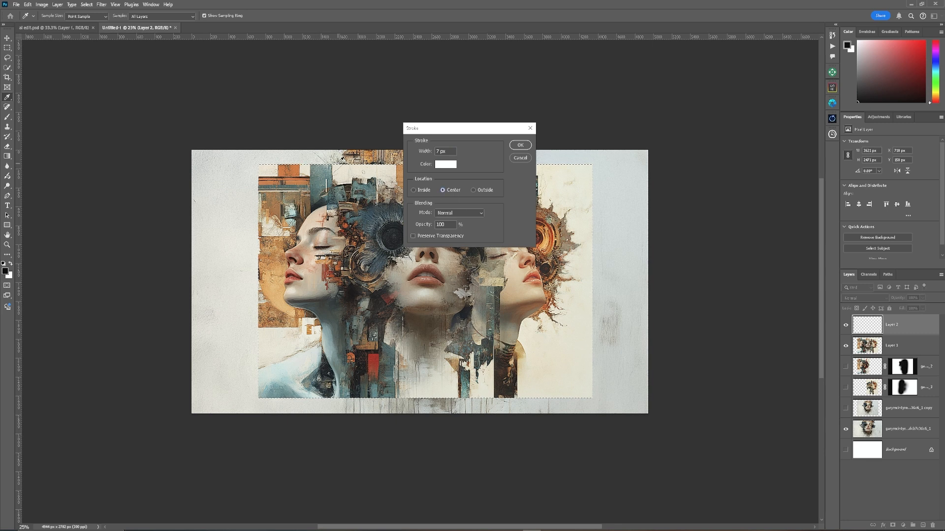
click(472, 190)
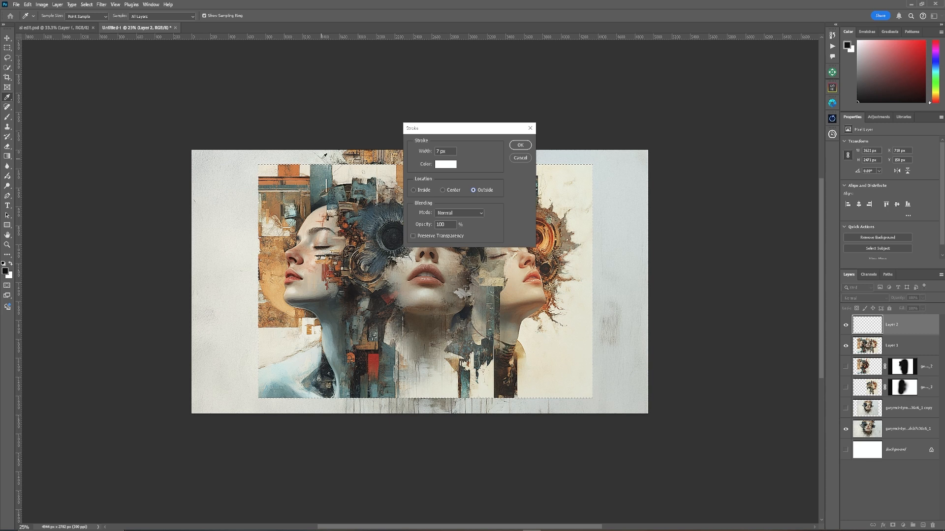
click(442, 190)
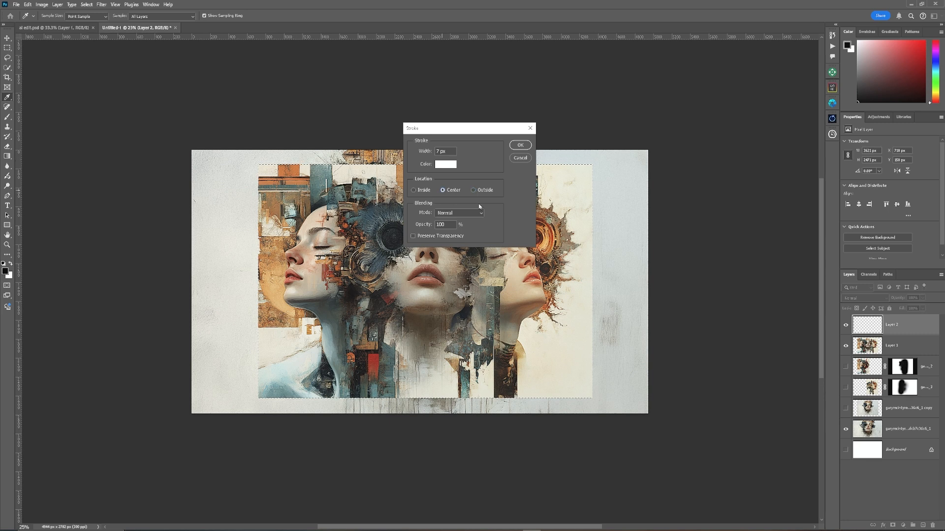
mouse_move(499, 213)
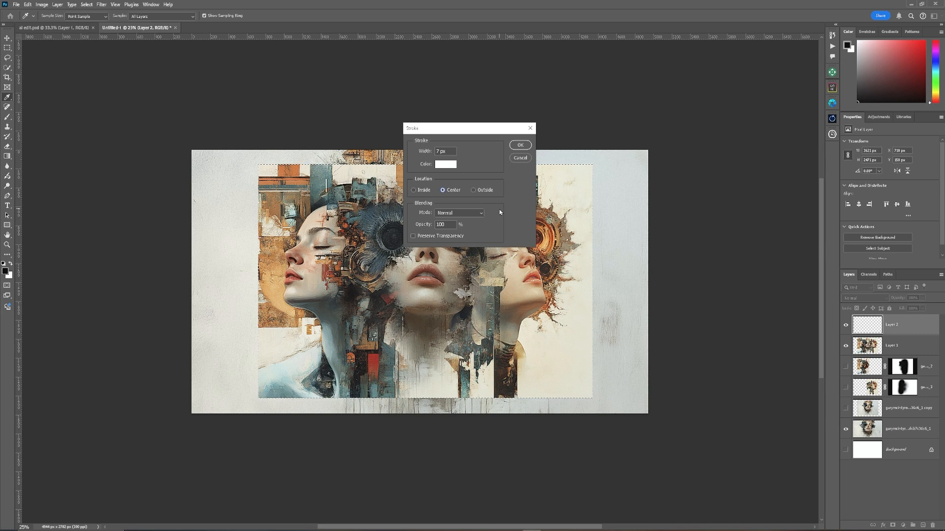
click(520, 145)
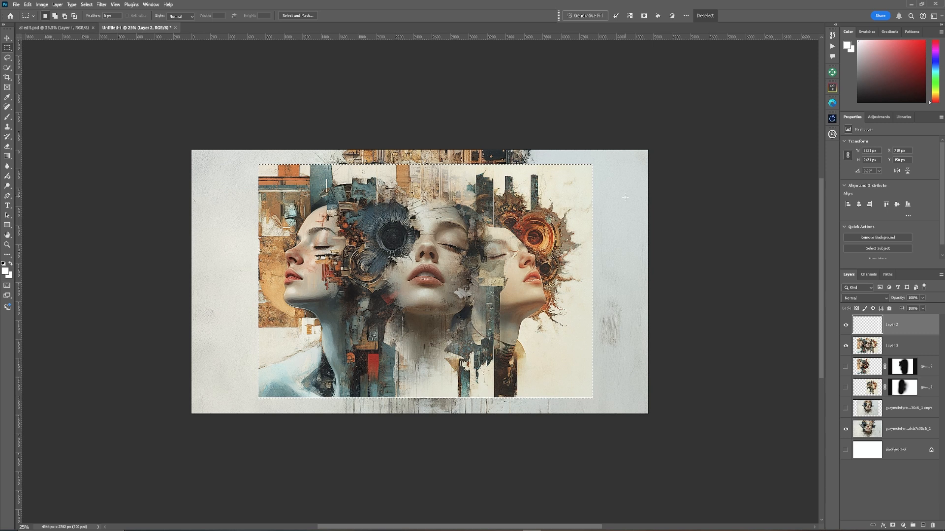
mouse_move(625, 201)
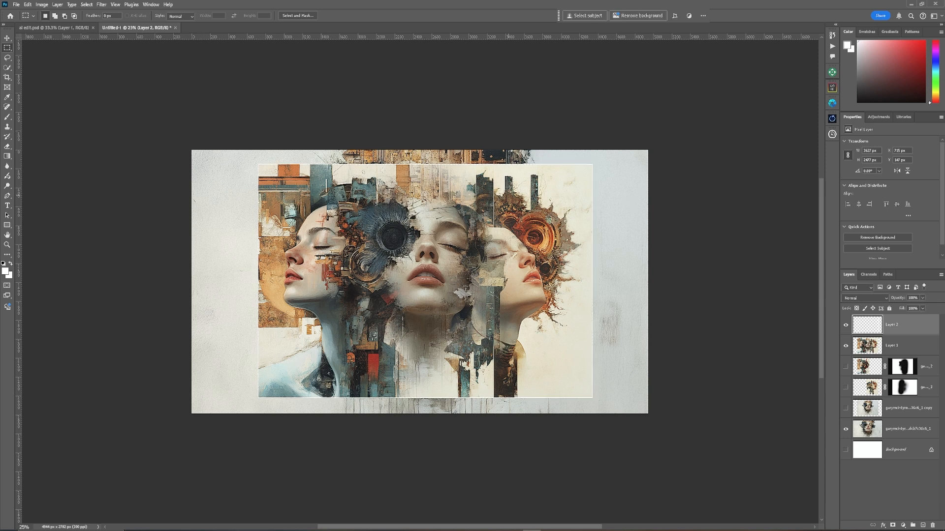
Deselect, duplicate the white border layer with Ctrl+J and start a Free Transform on the copy
click(85, 4)
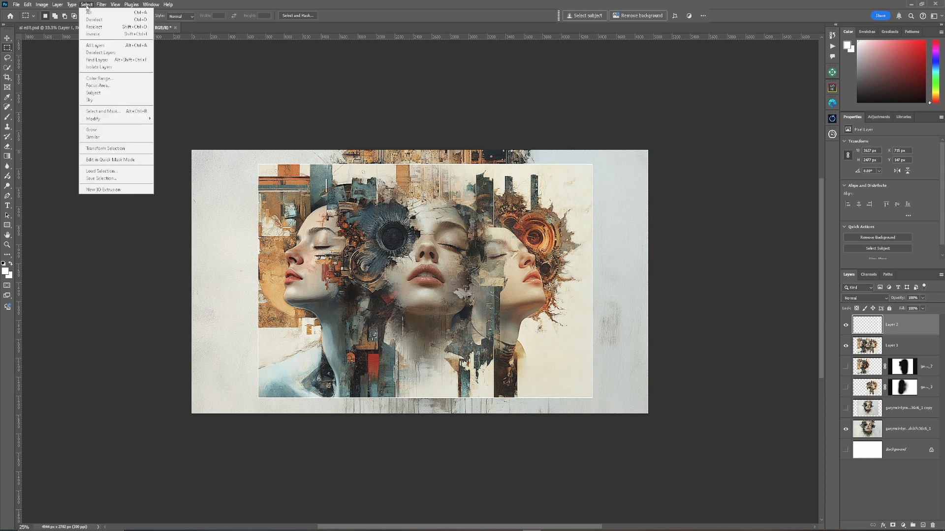
mouse_move(96, 22)
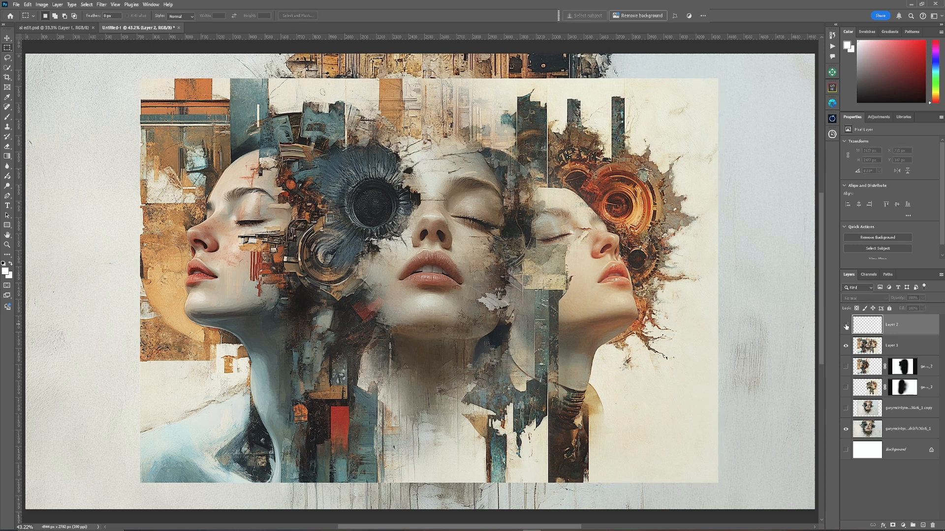
mouse_move(846, 325)
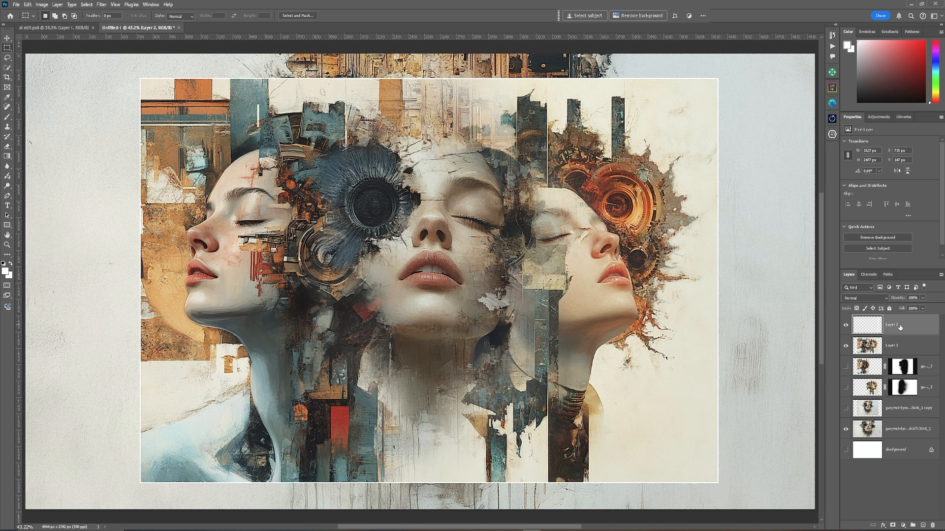
key(Ctrl+J)
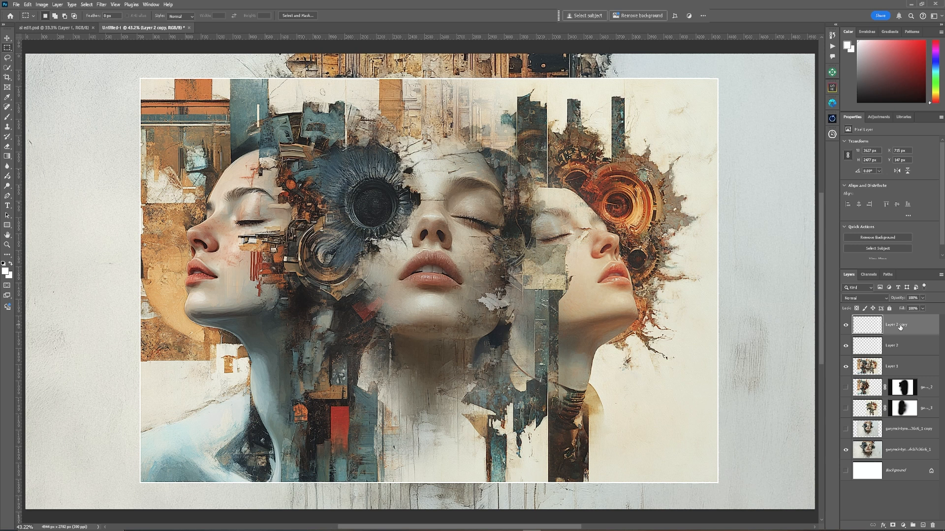
key(Ctrl+t)
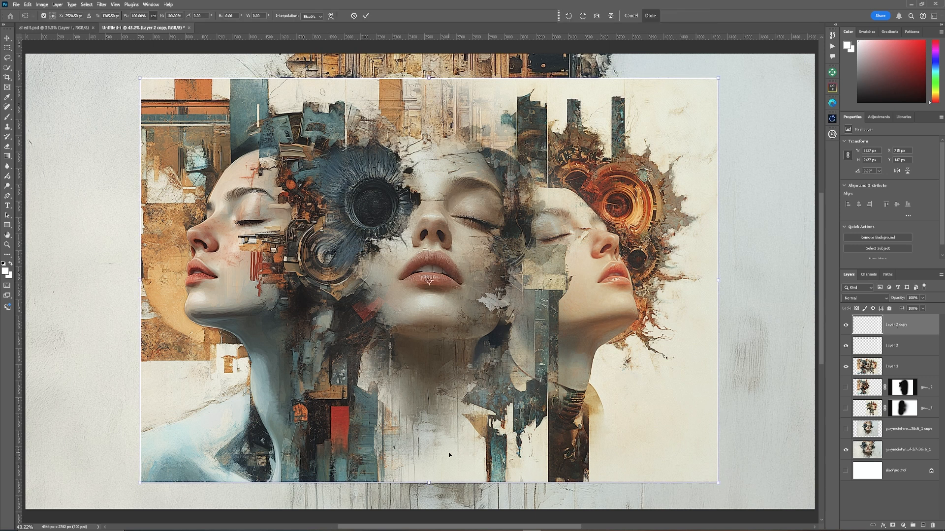